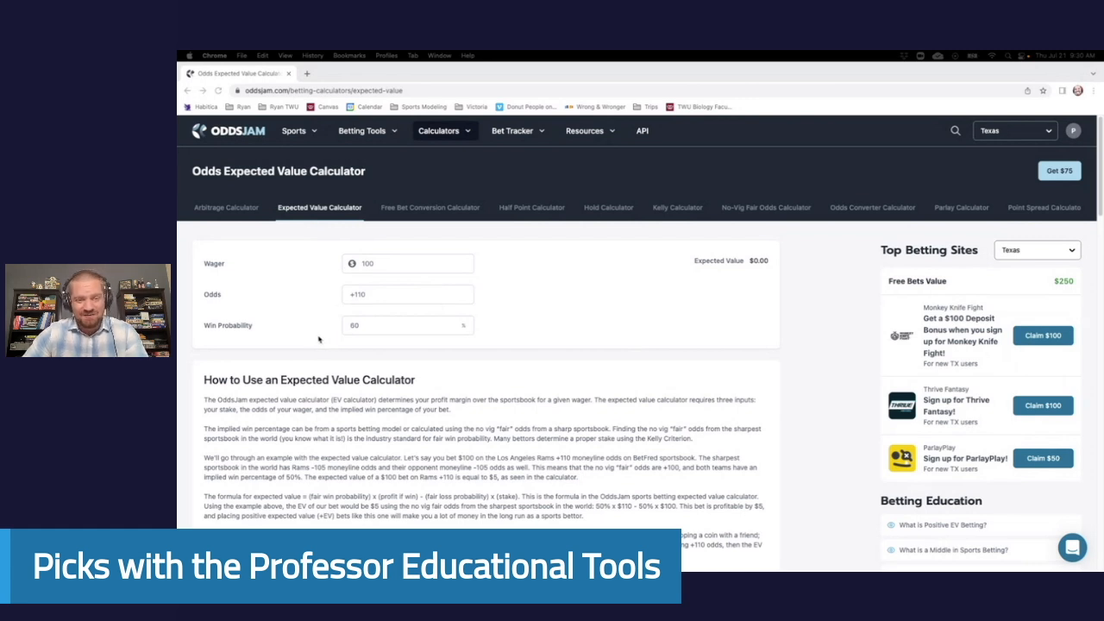
{"action": "mouse_move", "coordinate": [276, 335]}
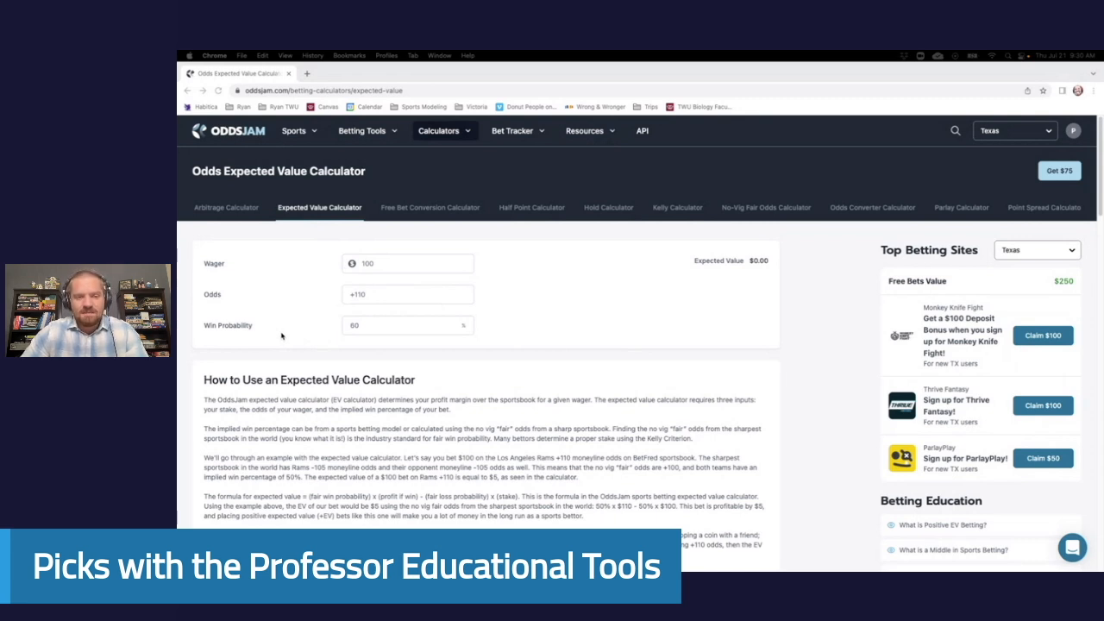
{"action": "mouse_move", "coordinate": [390, 300]}
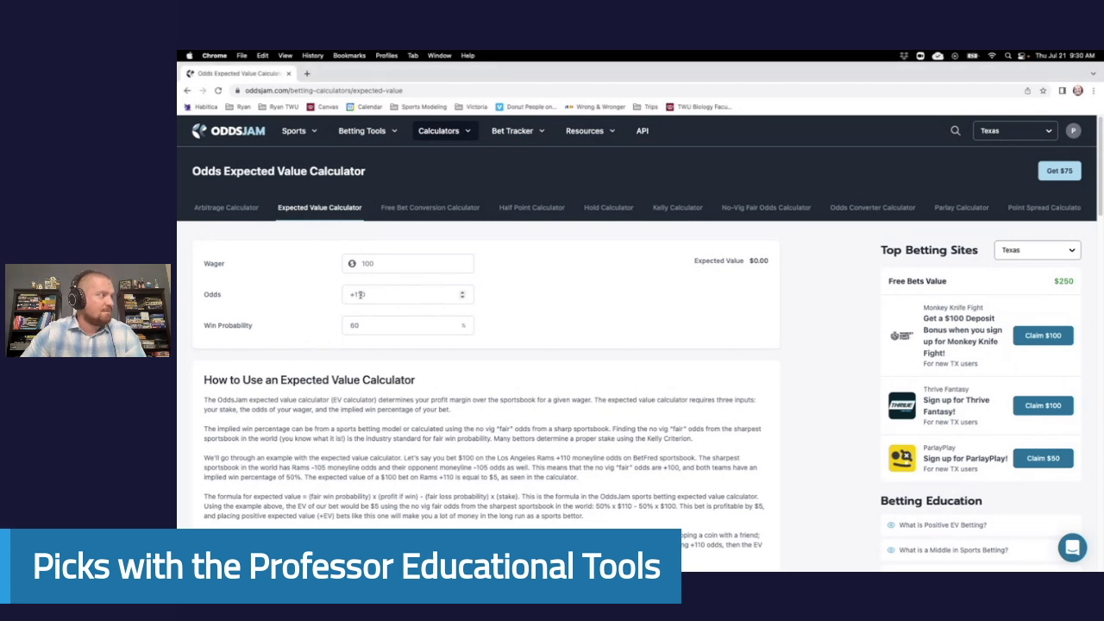
Enter +100 odds and 53% win probability on a $100 wager, giving $6.00 expected value.
{"action": "type", "text": "-2"}
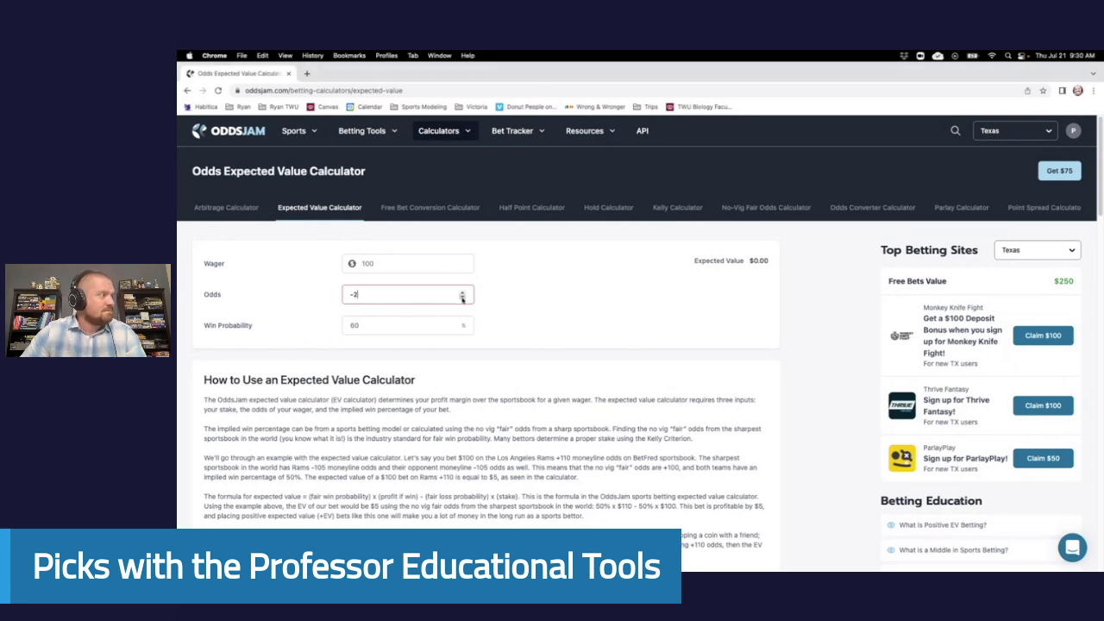
{"action": "type", "text": "3"}
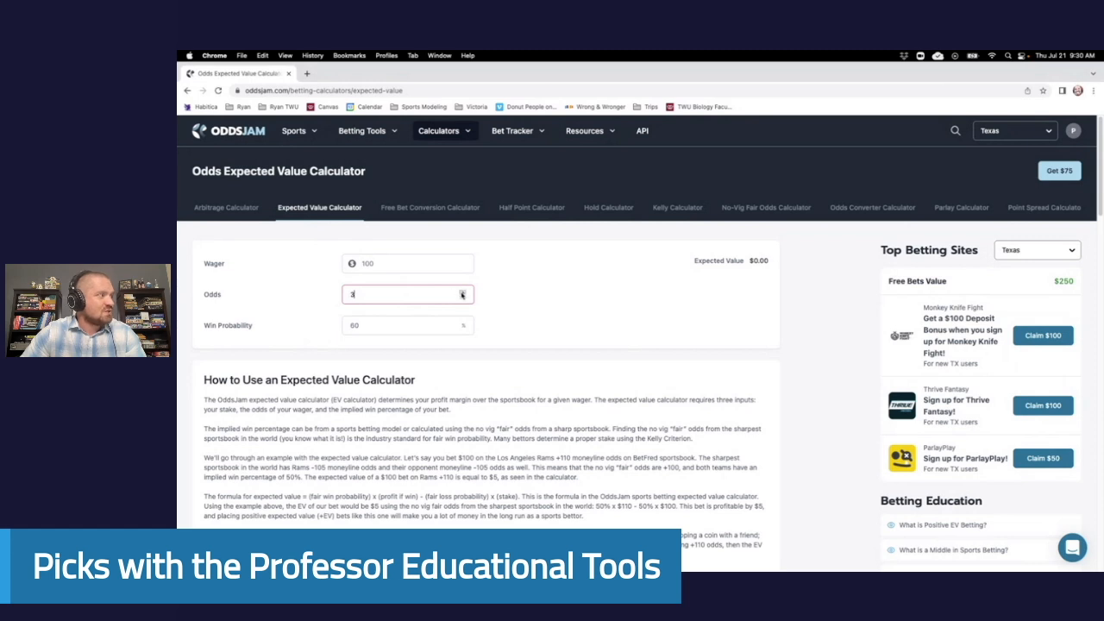
{"action": "type", "text": "100"}
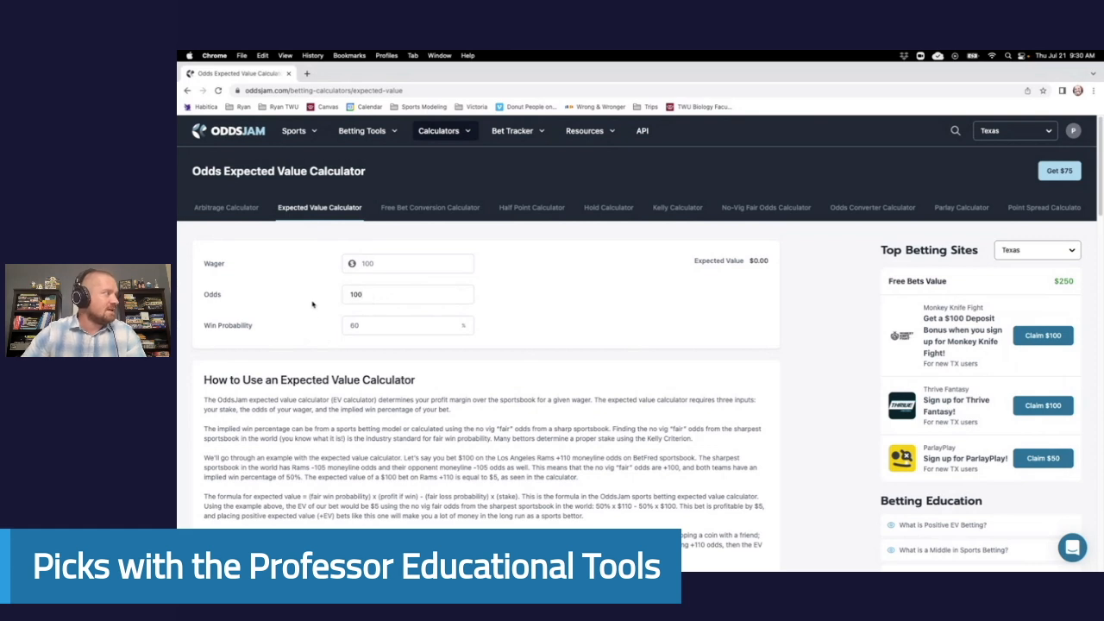
{"action": "left_click", "coordinate": [392, 325]}
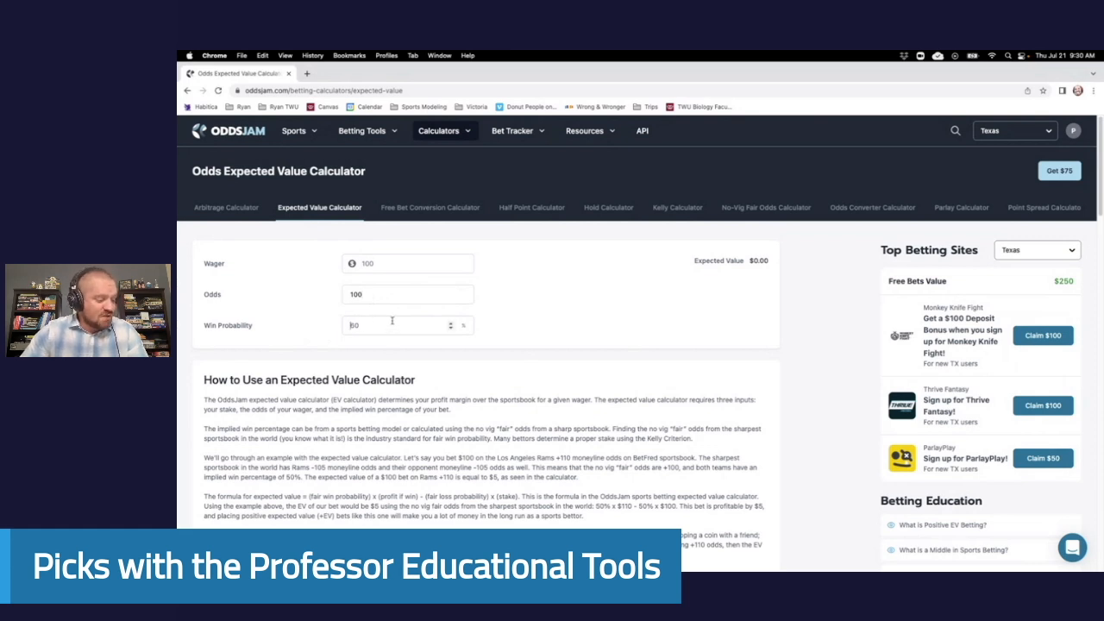
{"action": "type", "text": "-1"}
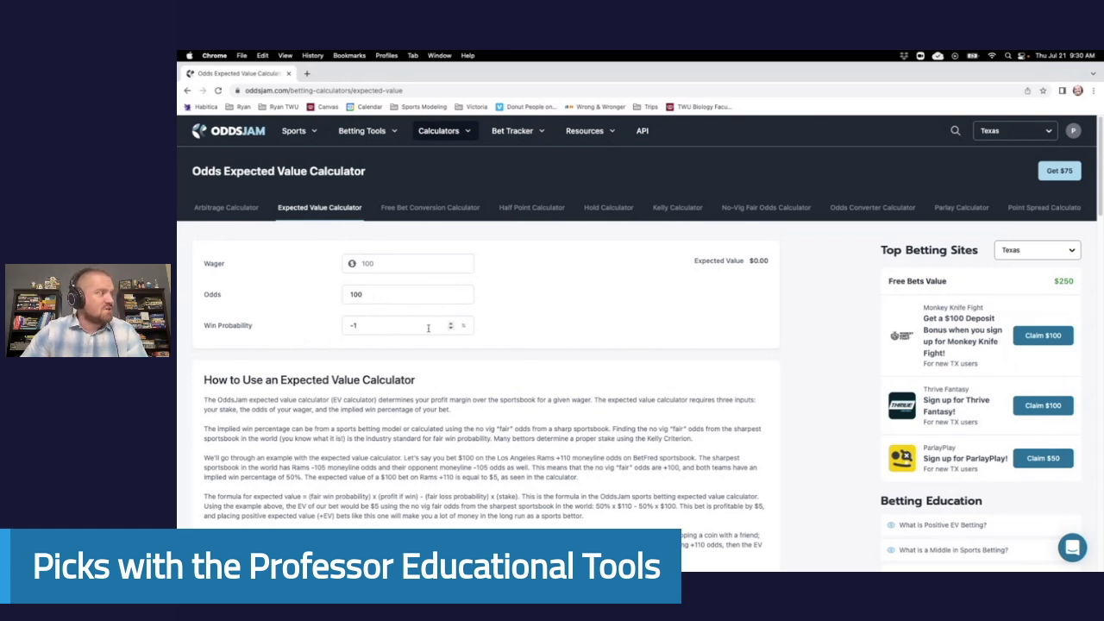
{"action": "type", "text": "53"}
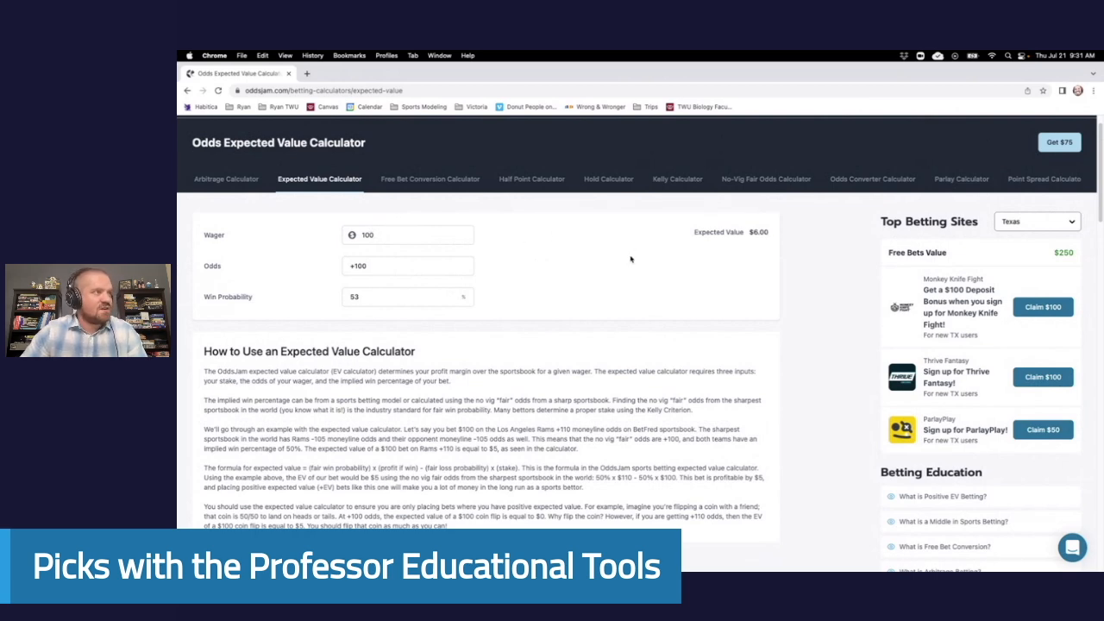
{"action": "mouse_move", "coordinate": [628, 252]}
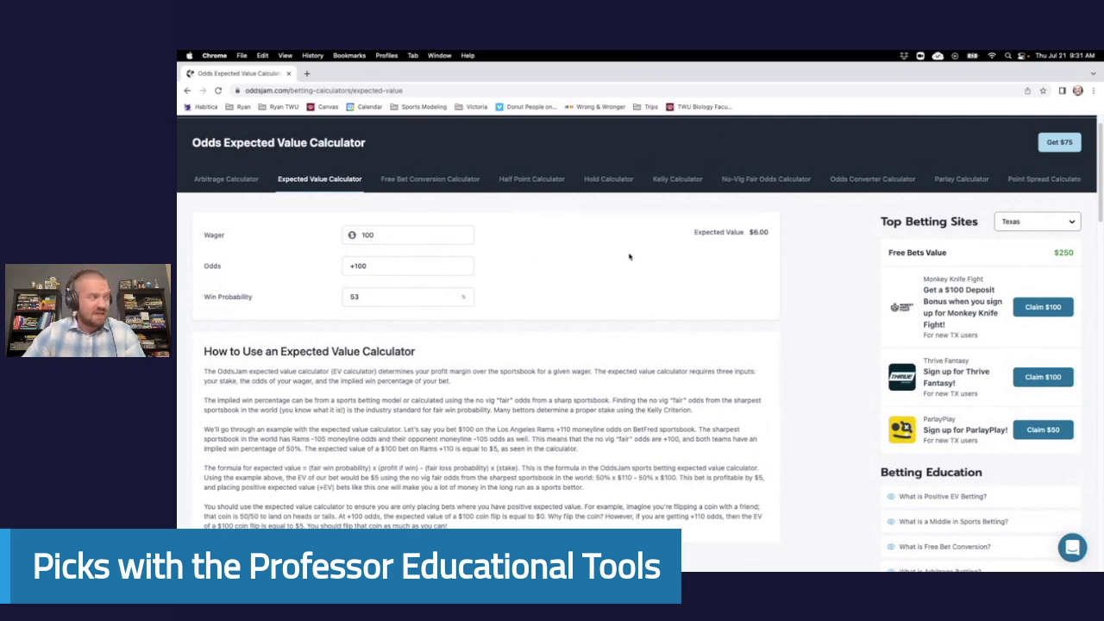
{"action": "mouse_move", "coordinate": [559, 267]}
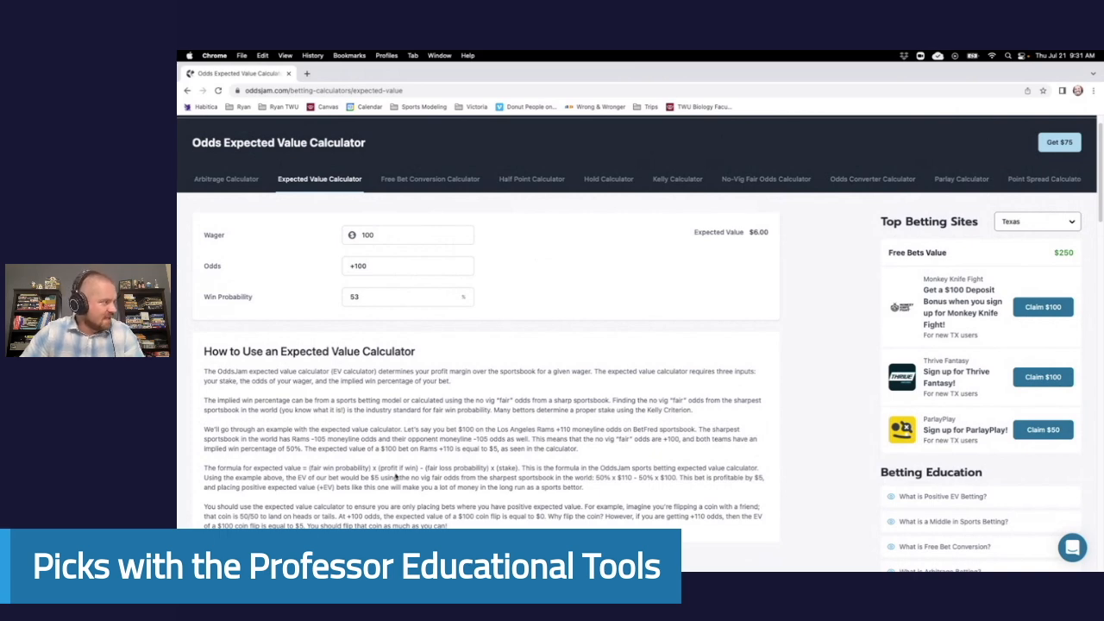
{"action": "mouse_move", "coordinate": [614, 448]}
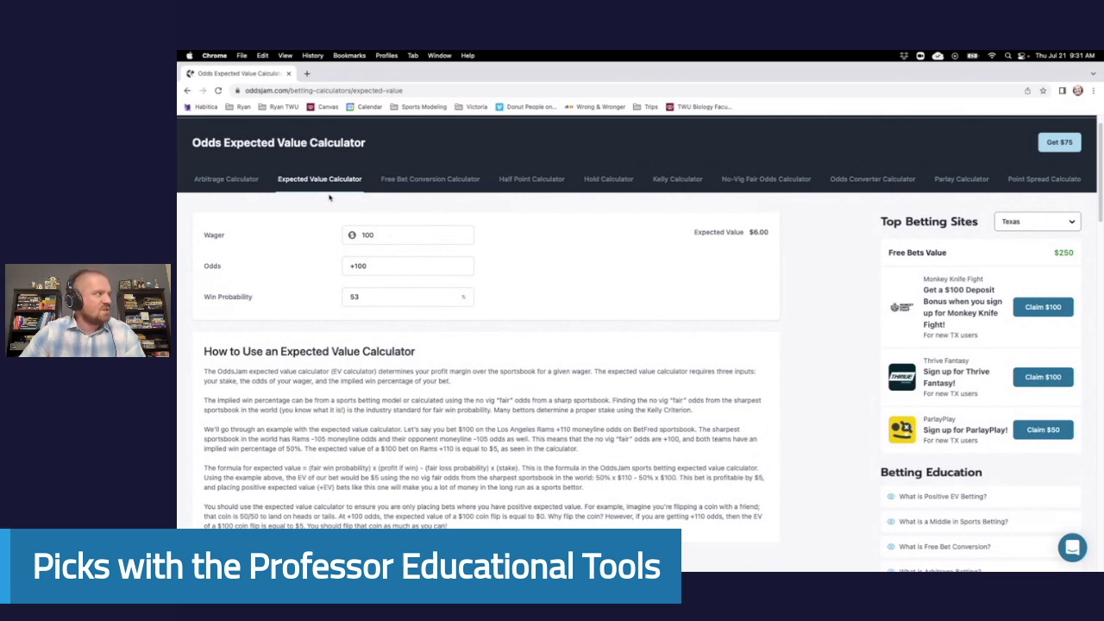
{"action": "mouse_move", "coordinate": [327, 200]}
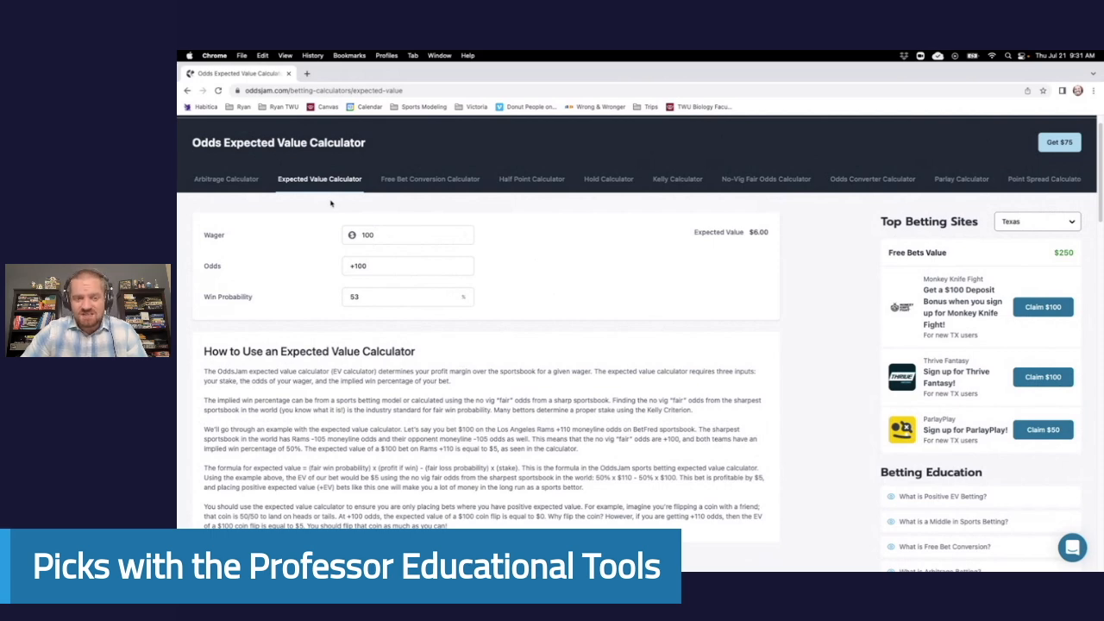
Enter -110 odds, a $110 wager and 51% win probability and read the expected value.
{"action": "left_click", "coordinate": [407, 266]}
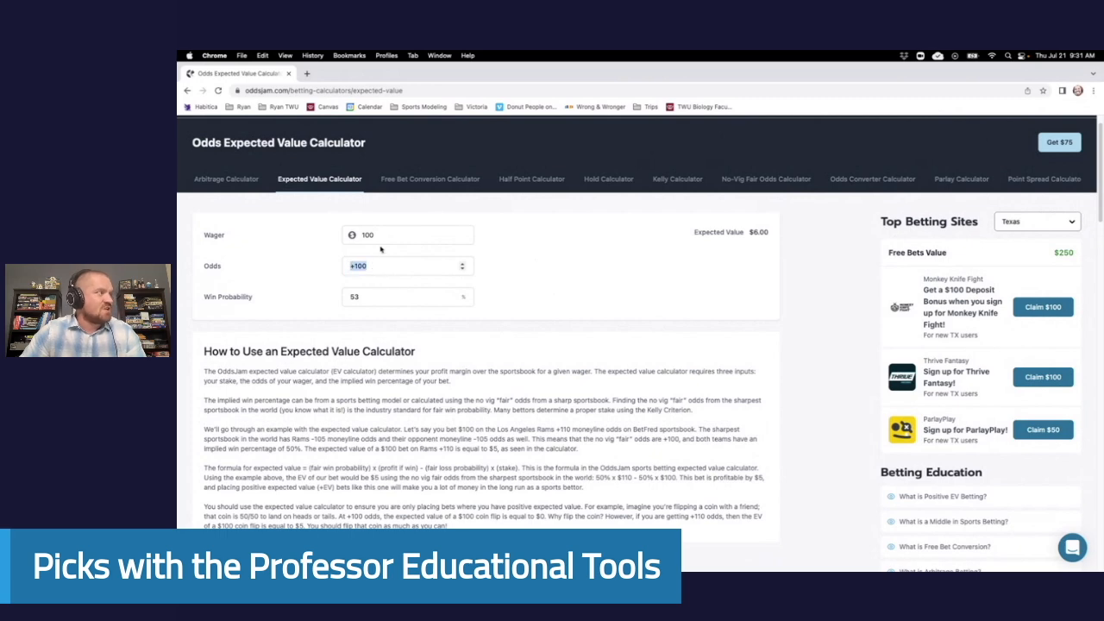
{"action": "type", "text": "-11"}
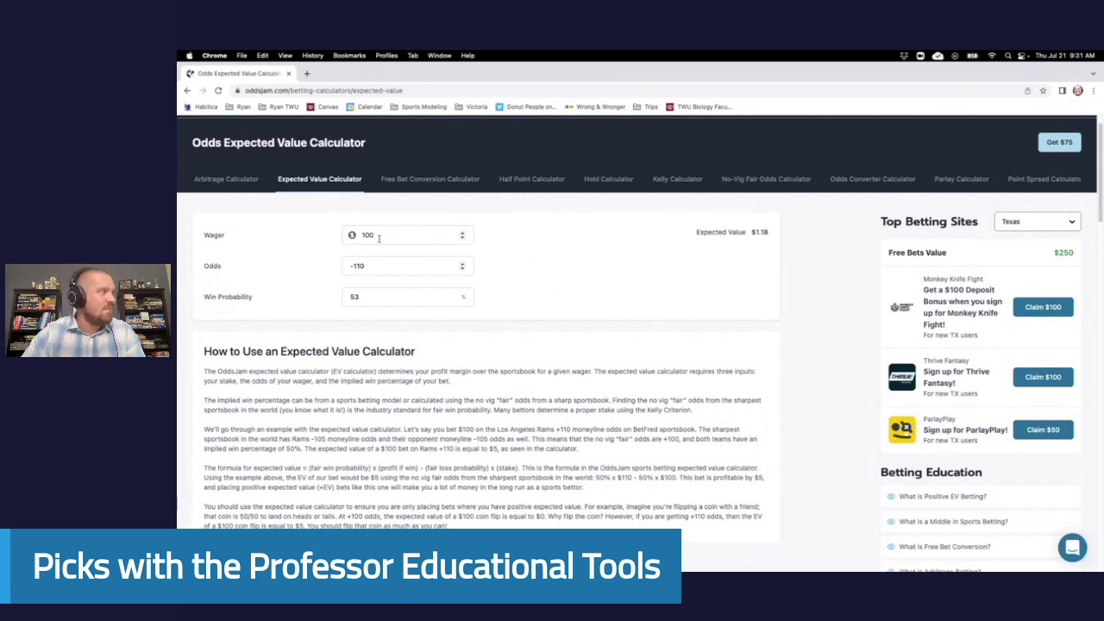
{"action": "type", "text": "110"}
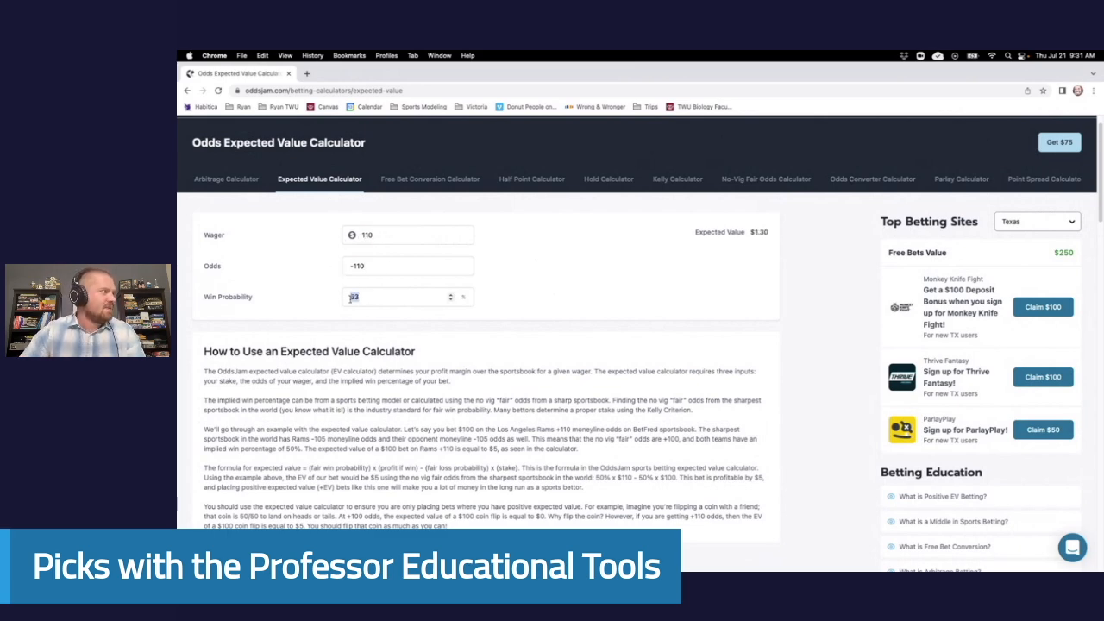
{"action": "type", "text": "51"}
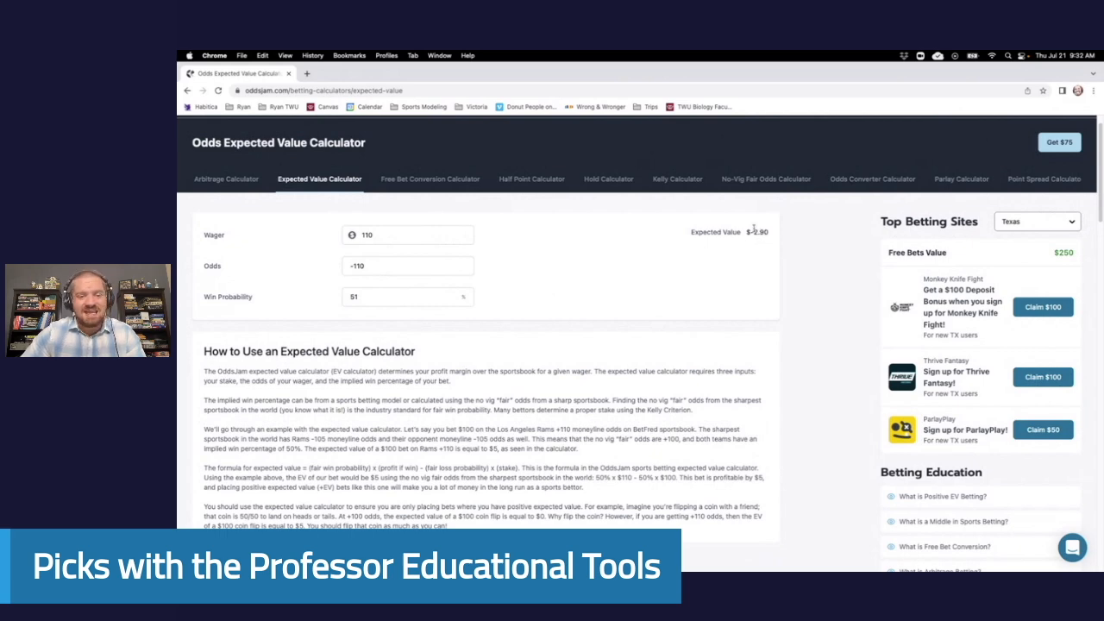
{"action": "mouse_move", "coordinate": [758, 255]}
{"action": "type", "text": "+"}
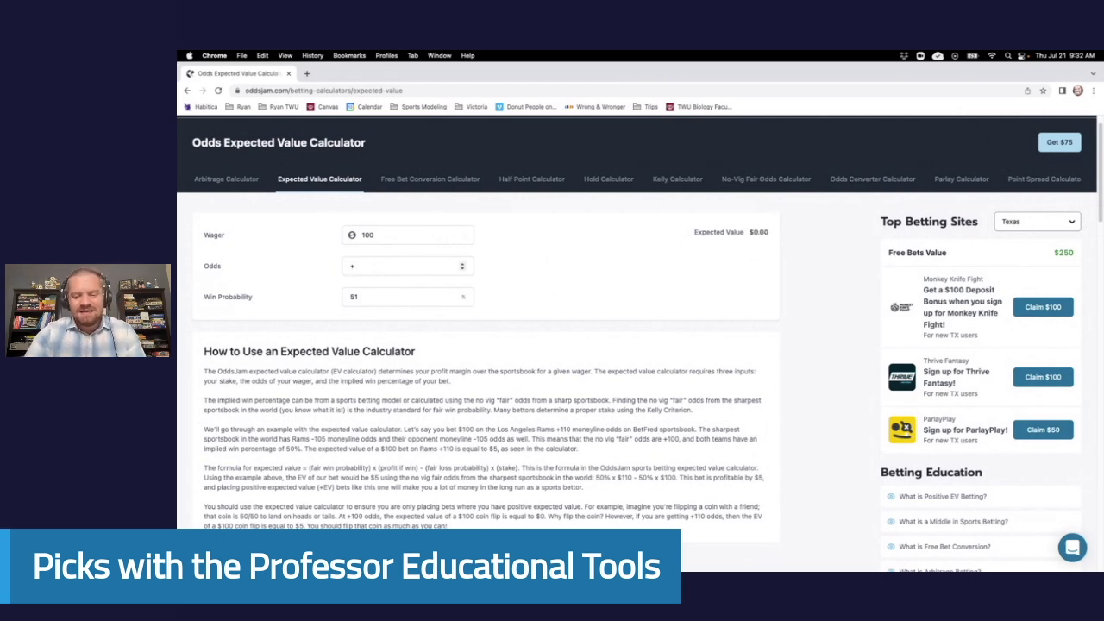
Enter +750 odds and compare expected value at 10%, 30% and 15% win probability.
{"action": "type", "text": "750"}
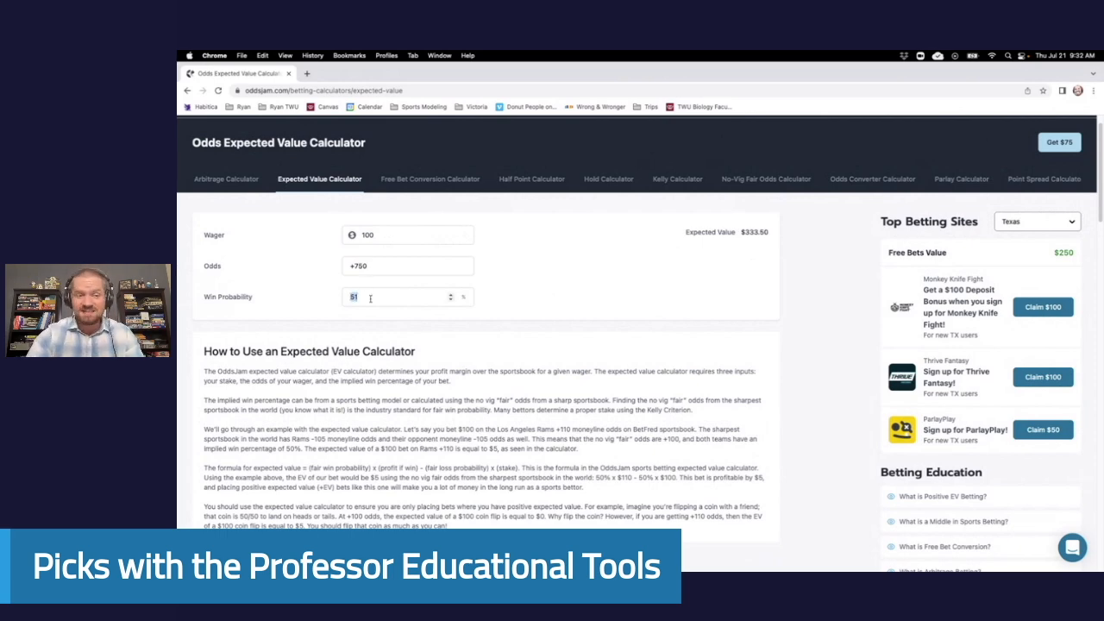
{"action": "type", "text": "10"}
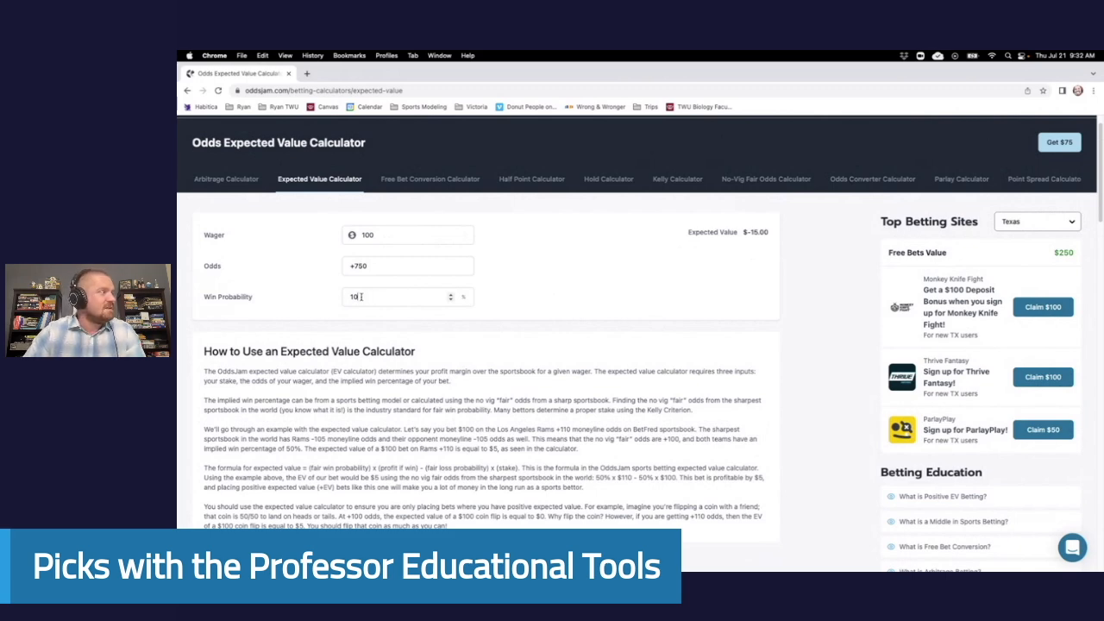
{"action": "type", "text": "30"}
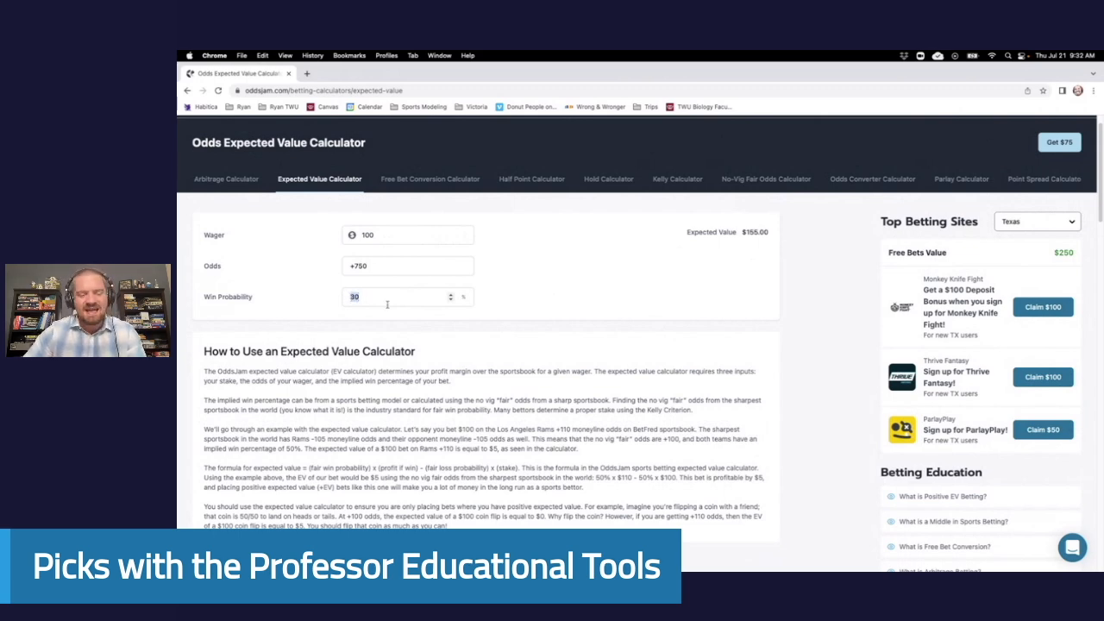
{"action": "type", "text": "15"}
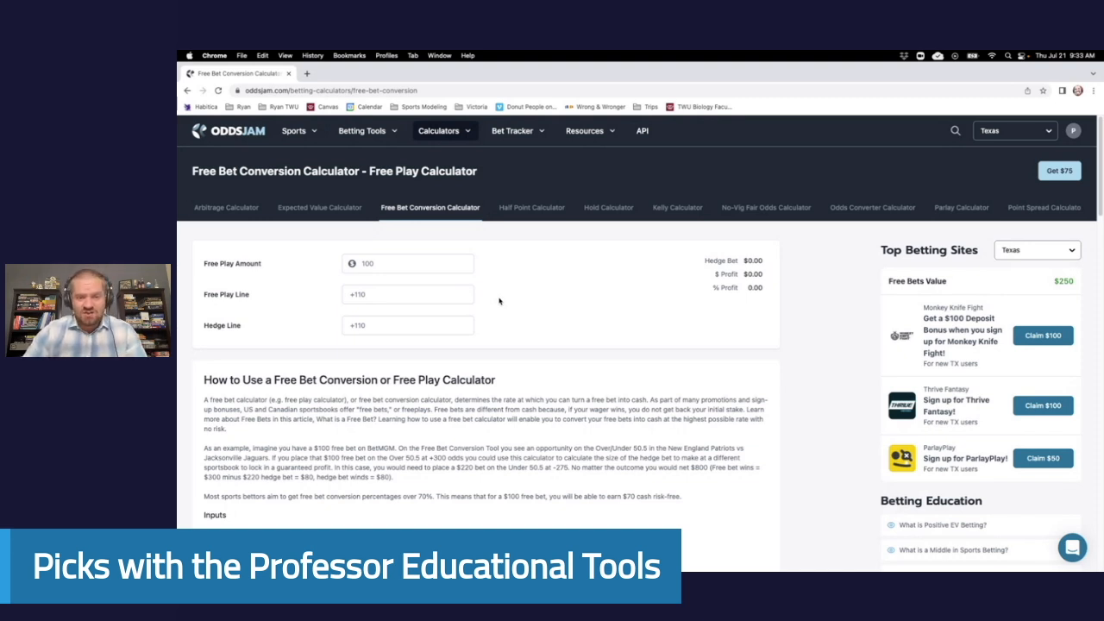
{"action": "mouse_move", "coordinate": [497, 304]}
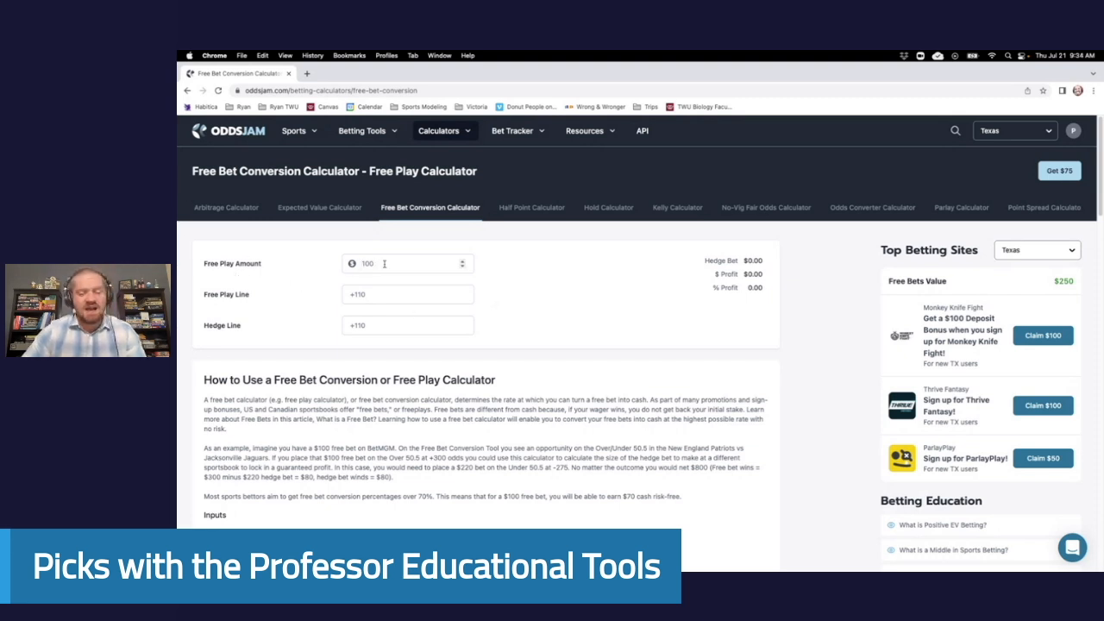
Enter a $50 free play at +100 with a -110 hedge line, giving $23.81 profit (47.62%).
{"action": "type", "text": "50"}
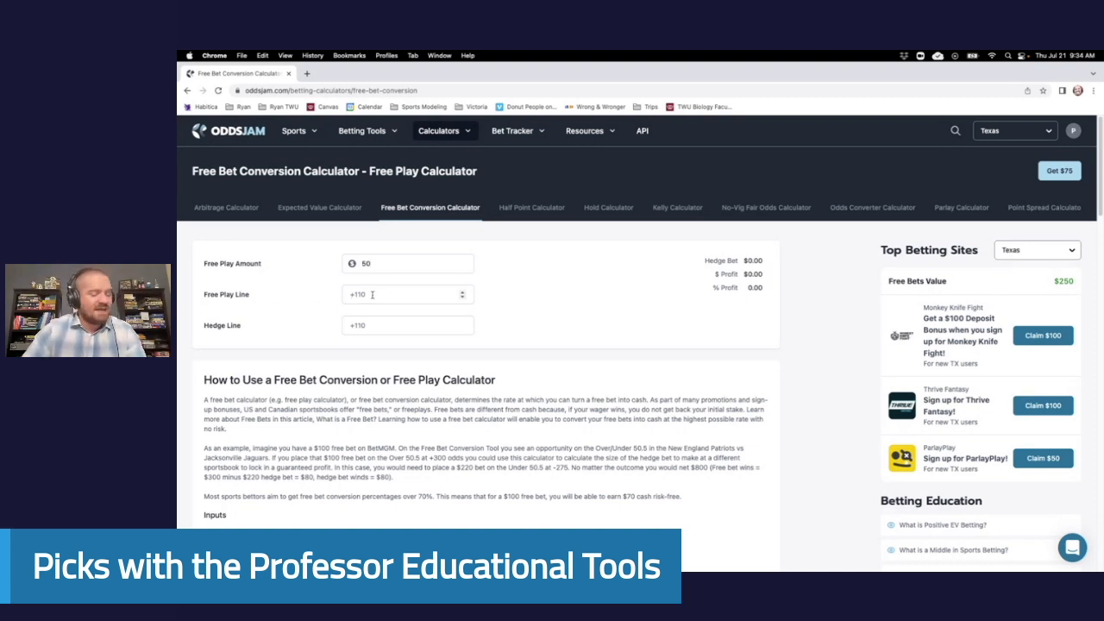
{"action": "type", "text": "100"}
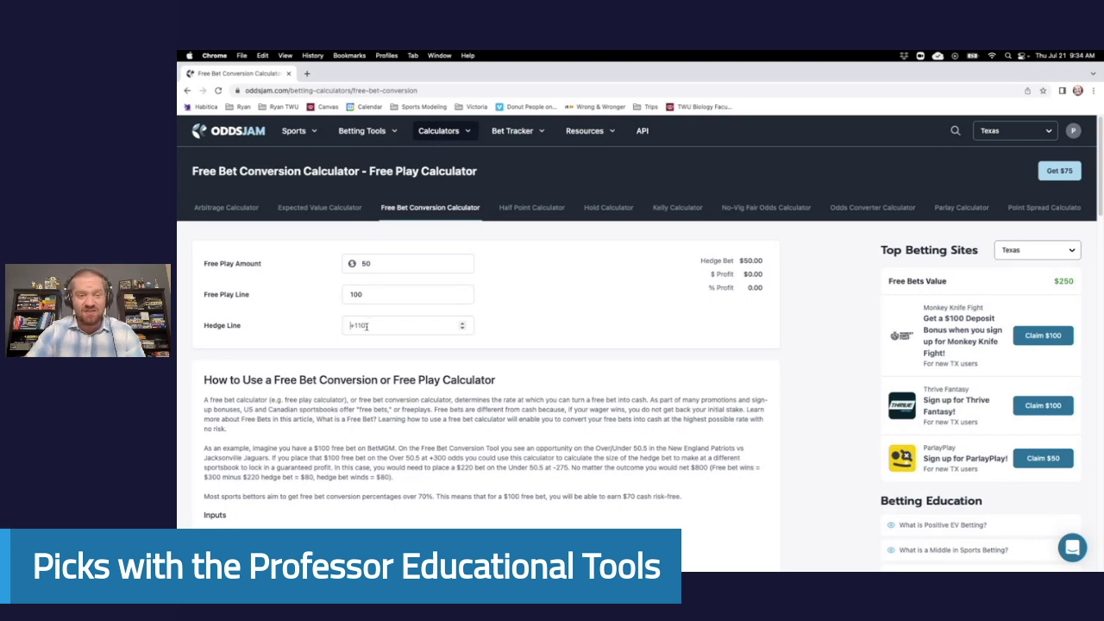
{"action": "type", "text": "-110"}
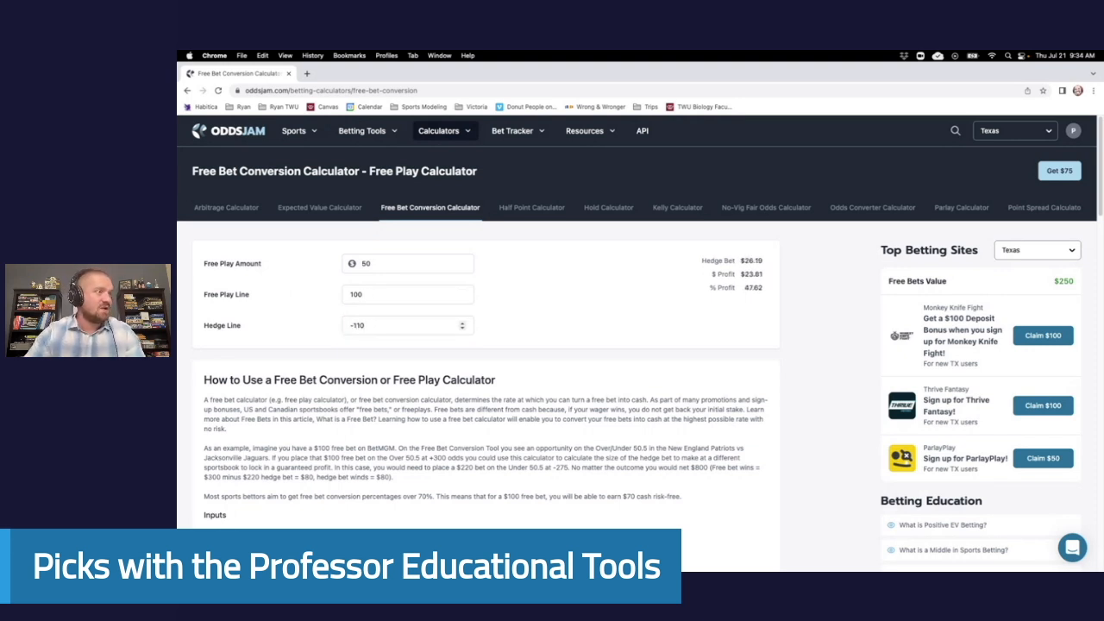
{"action": "mouse_move", "coordinate": [417, 352]}
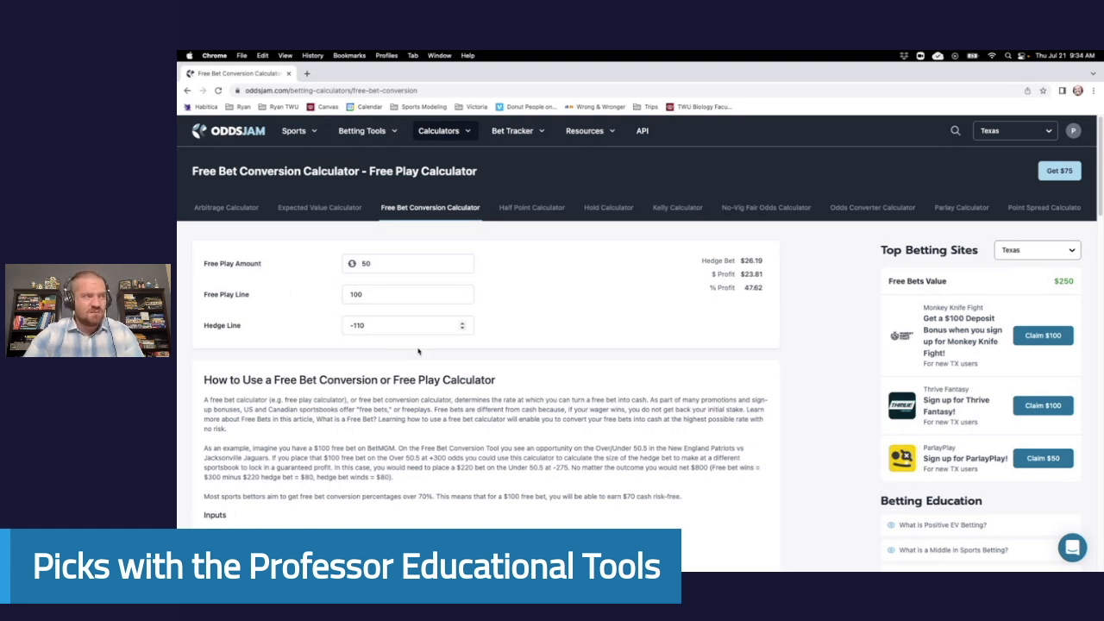
{"action": "mouse_move", "coordinate": [716, 259]}
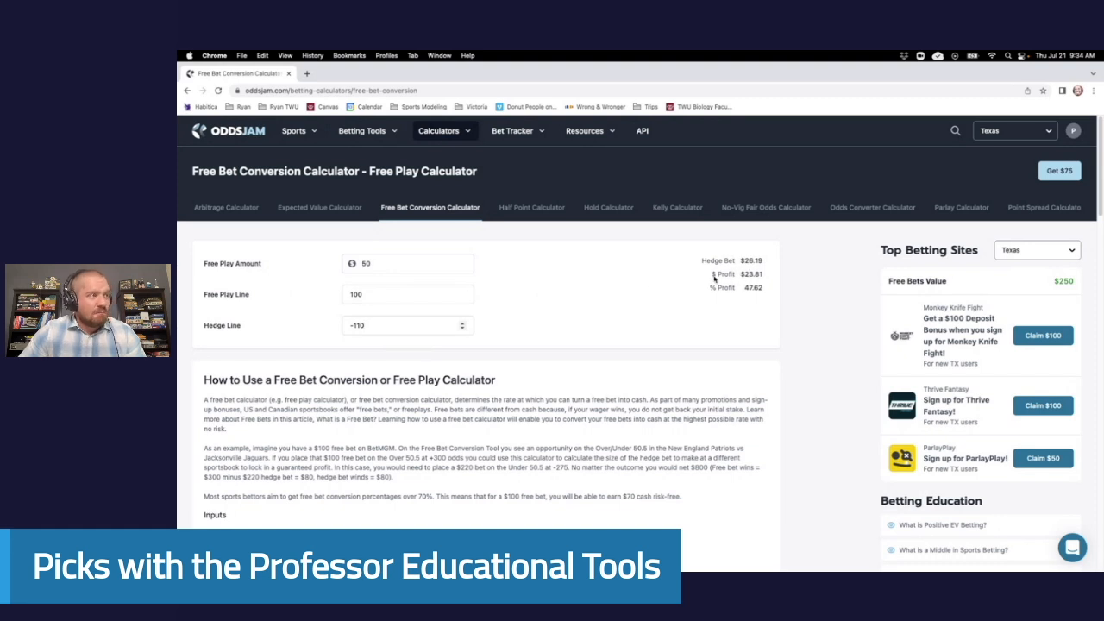
{"action": "mouse_move", "coordinate": [721, 324]}
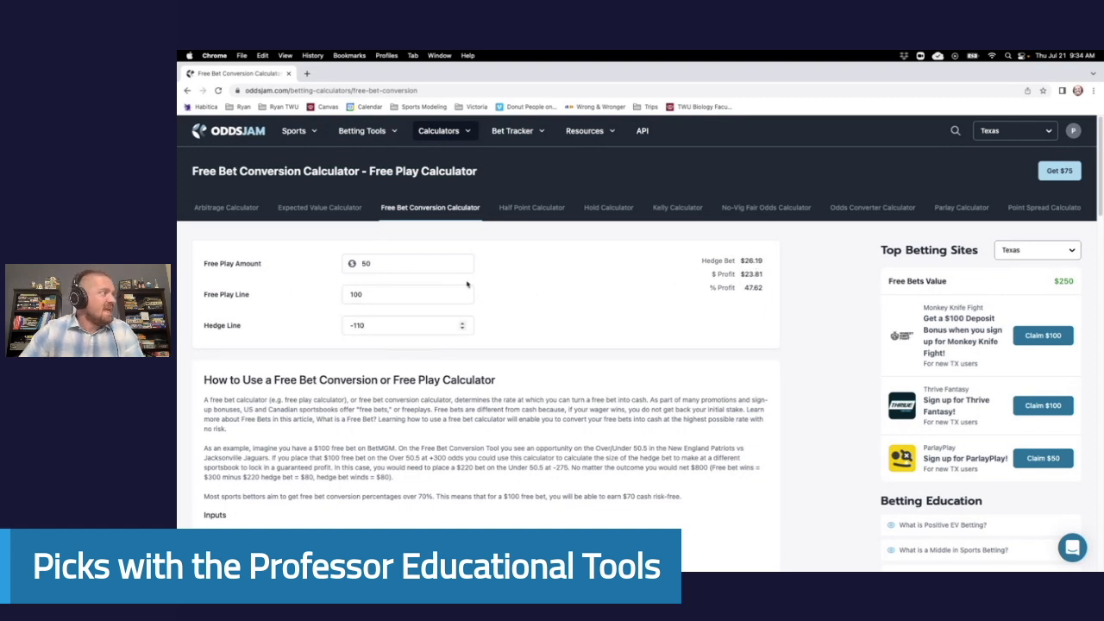
{"action": "left_click", "coordinate": [408, 262]}
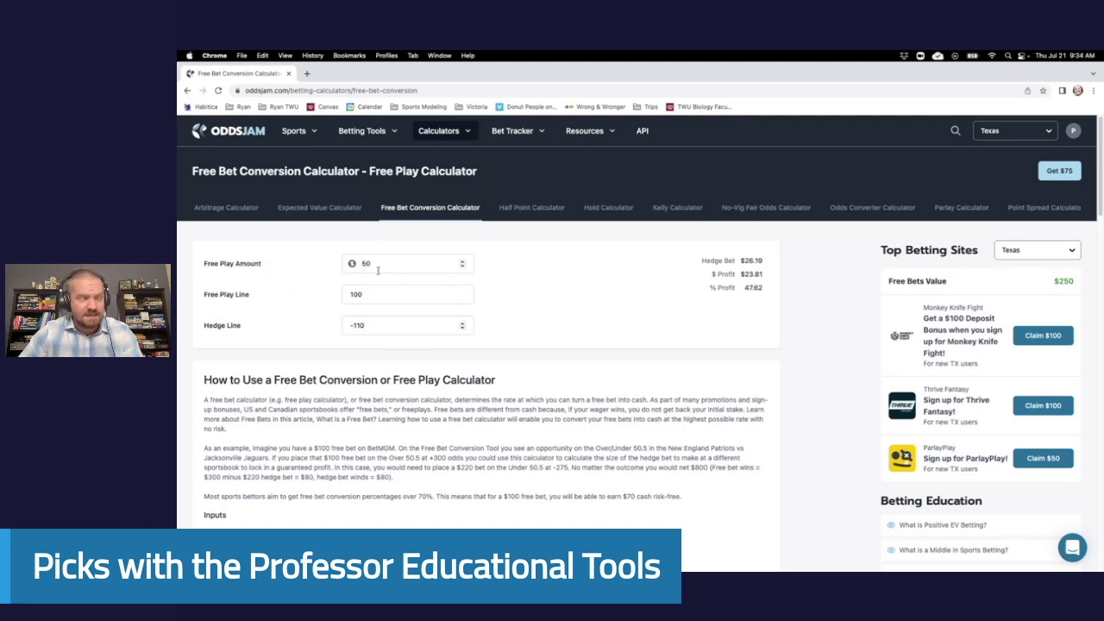
{"action": "mouse_move", "coordinate": [466, 263]}
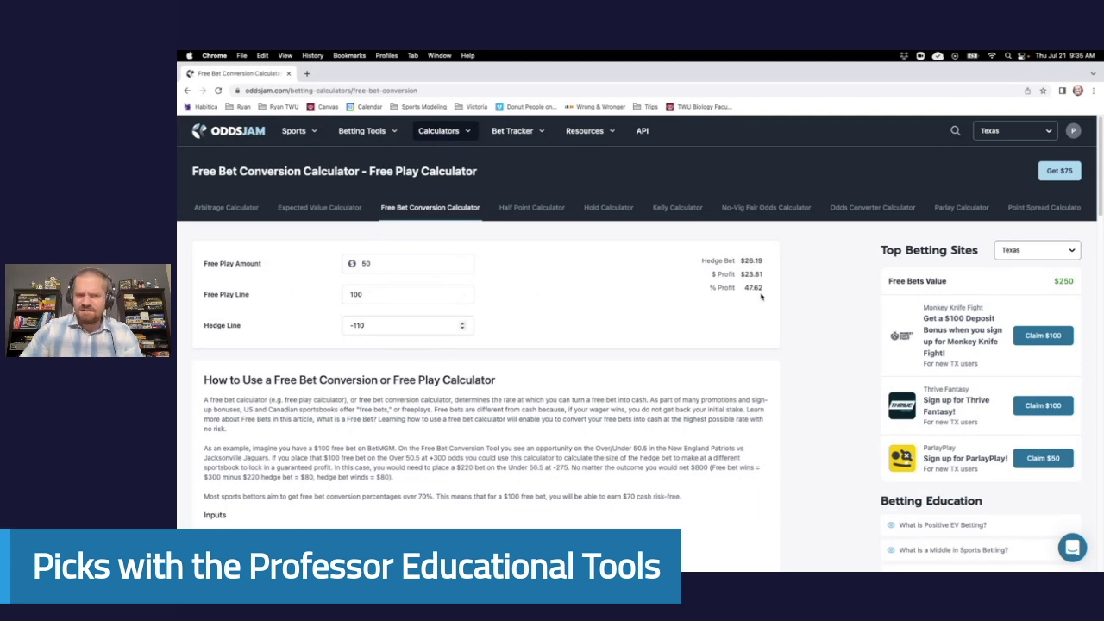
{"action": "mouse_move", "coordinate": [554, 314]}
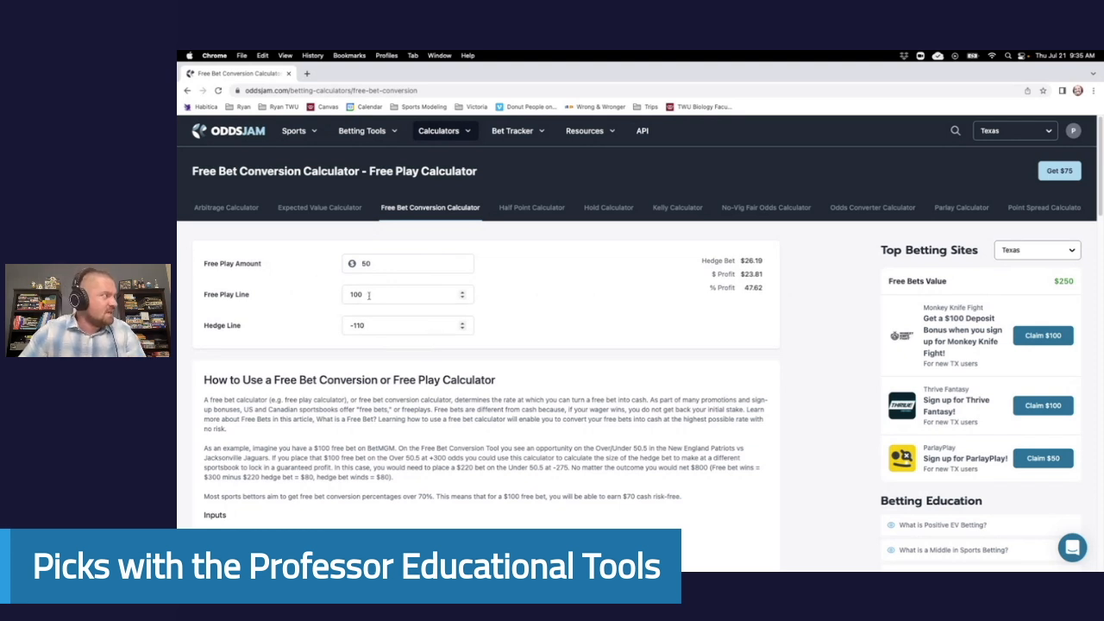
Change the free play line to -110 and hedge line to +100, giving $22.73 profit (45.45%).
{"action": "type", "text": "-000"}
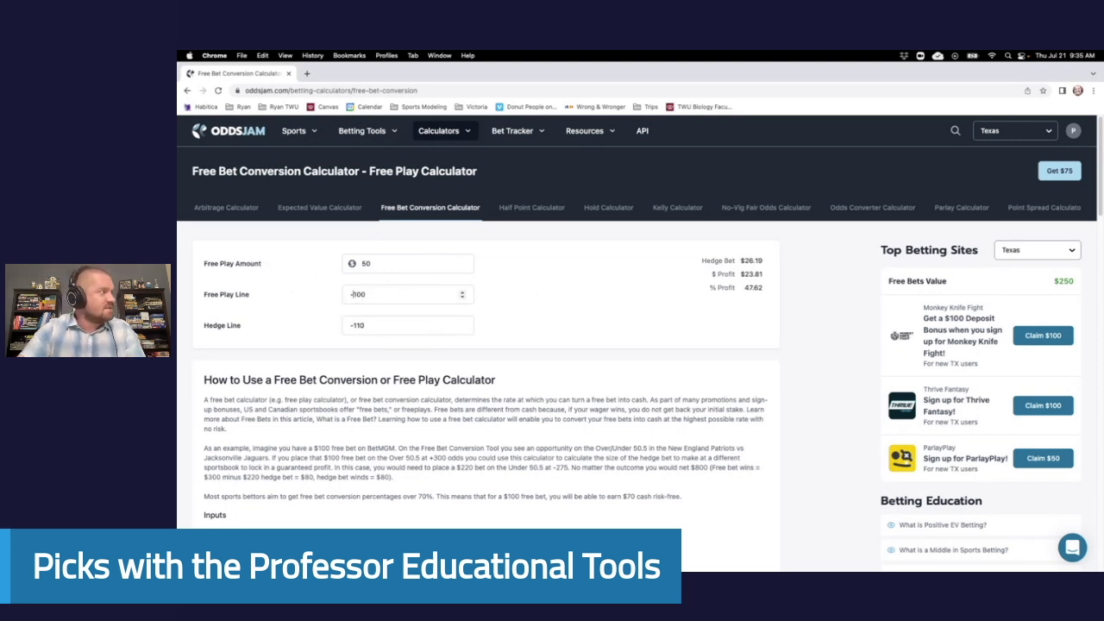
{"action": "type", "text": "-110"}
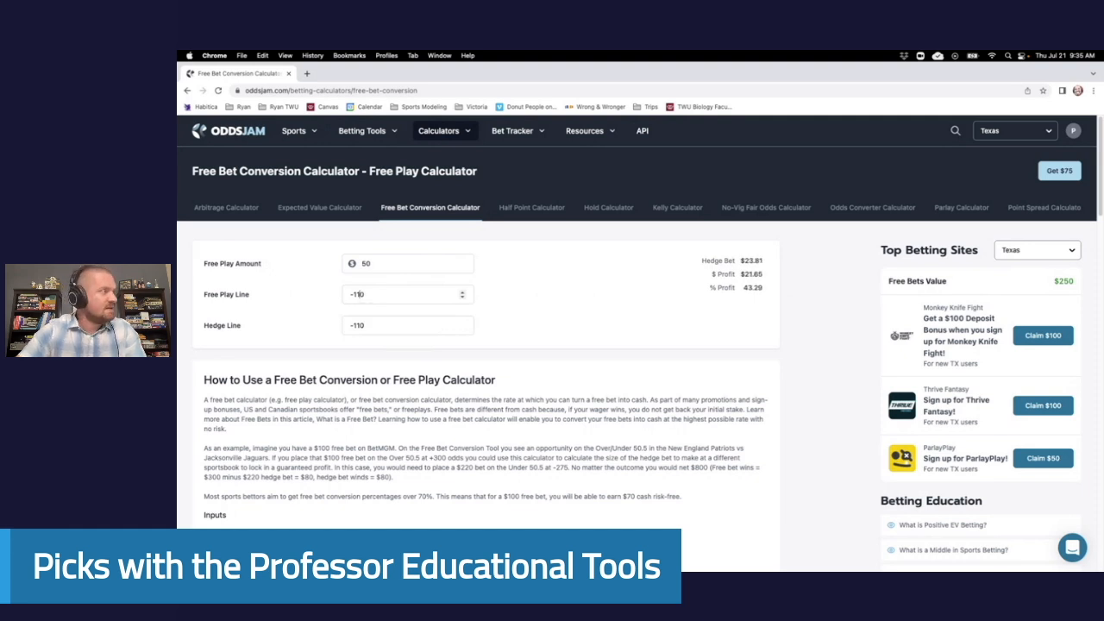
{"action": "left_click", "coordinate": [407, 324]}
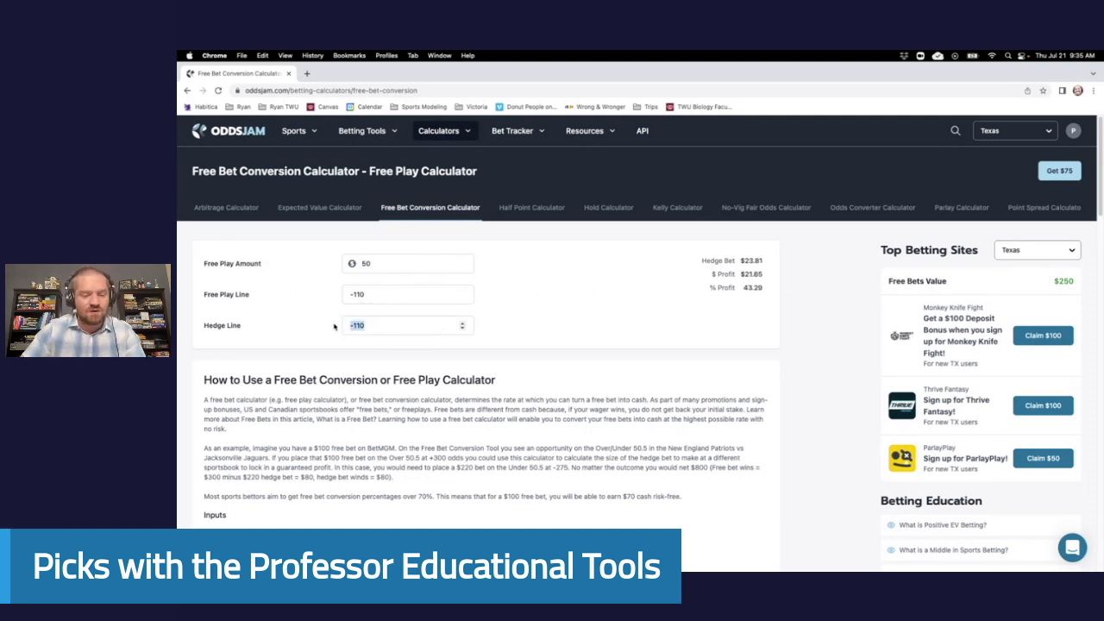
{"action": "type", "text": "100"}
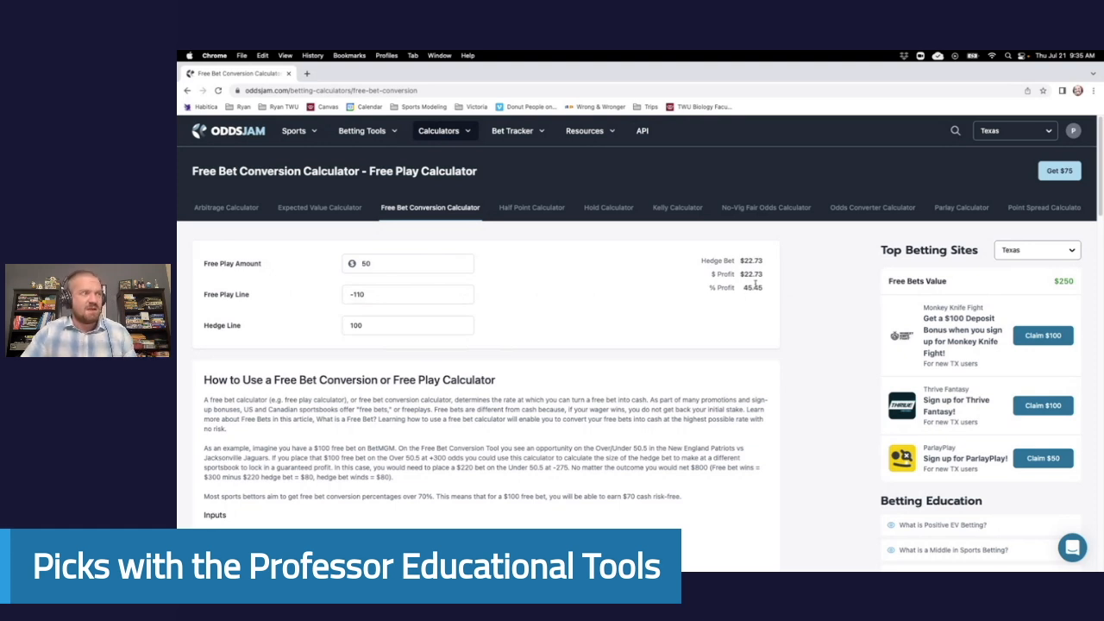
{"action": "mouse_move", "coordinate": [762, 314]}
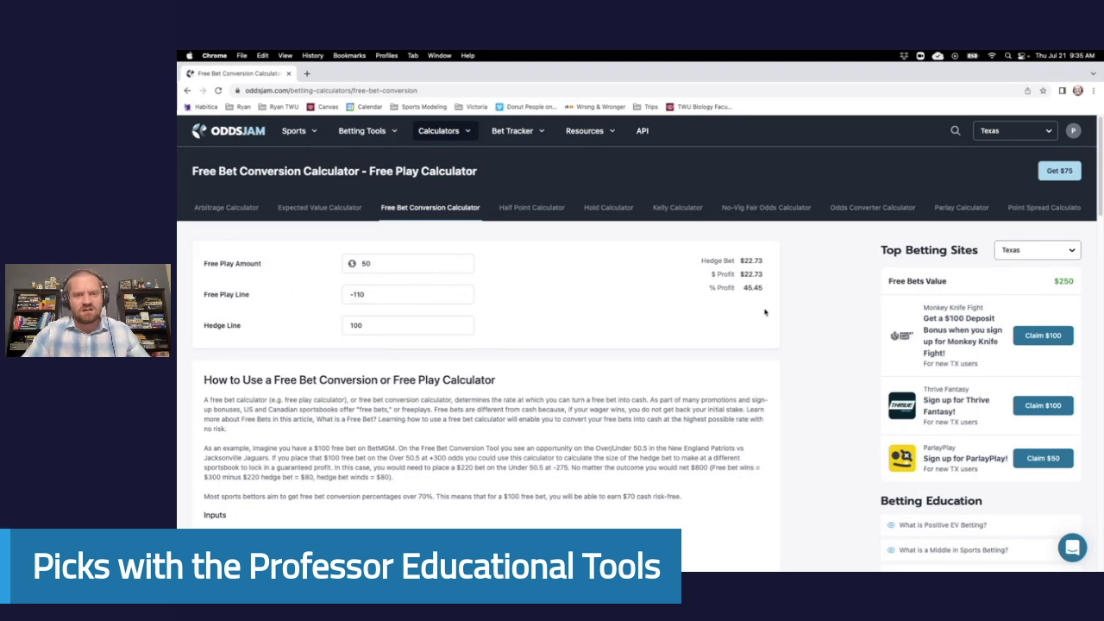
{"action": "mouse_move", "coordinate": [767, 319]}
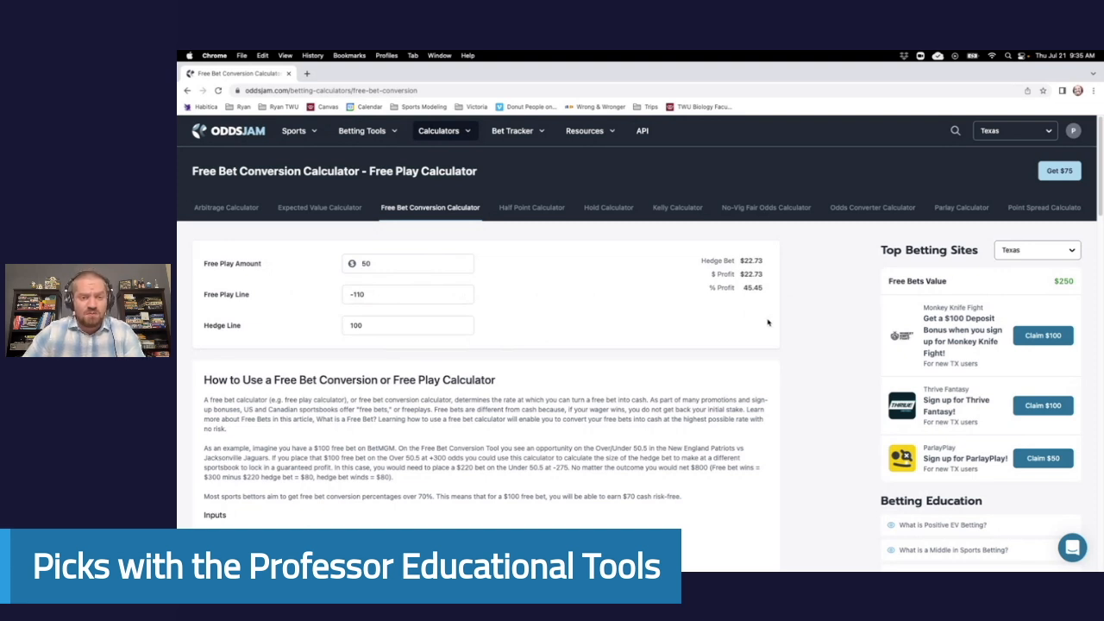
{"action": "mouse_move", "coordinate": [732, 335]}
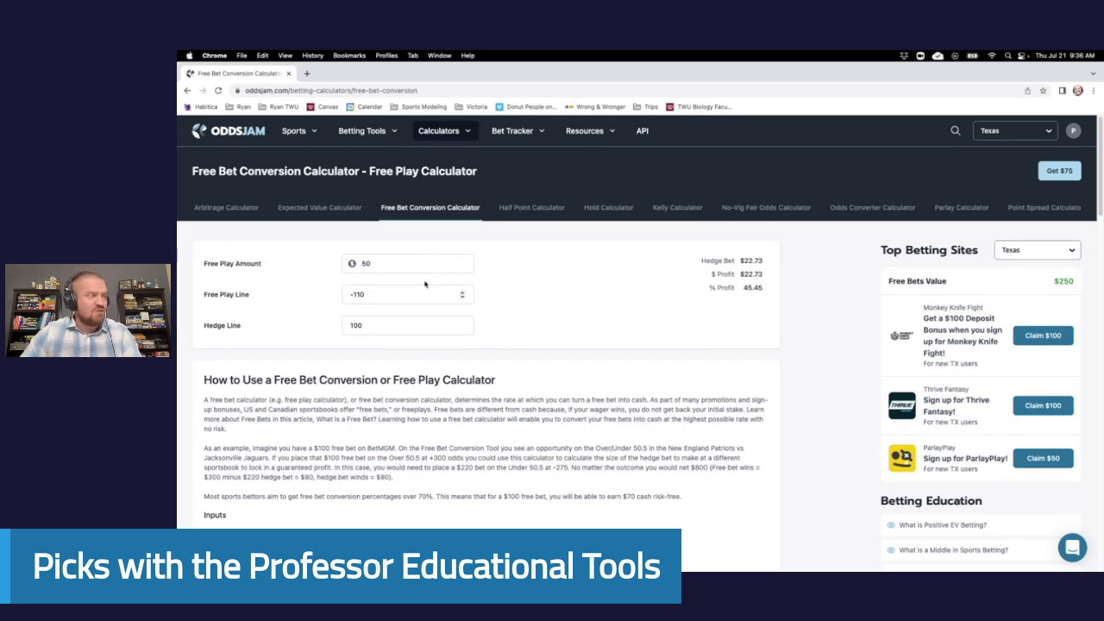
{"action": "left_click", "coordinate": [362, 131]}
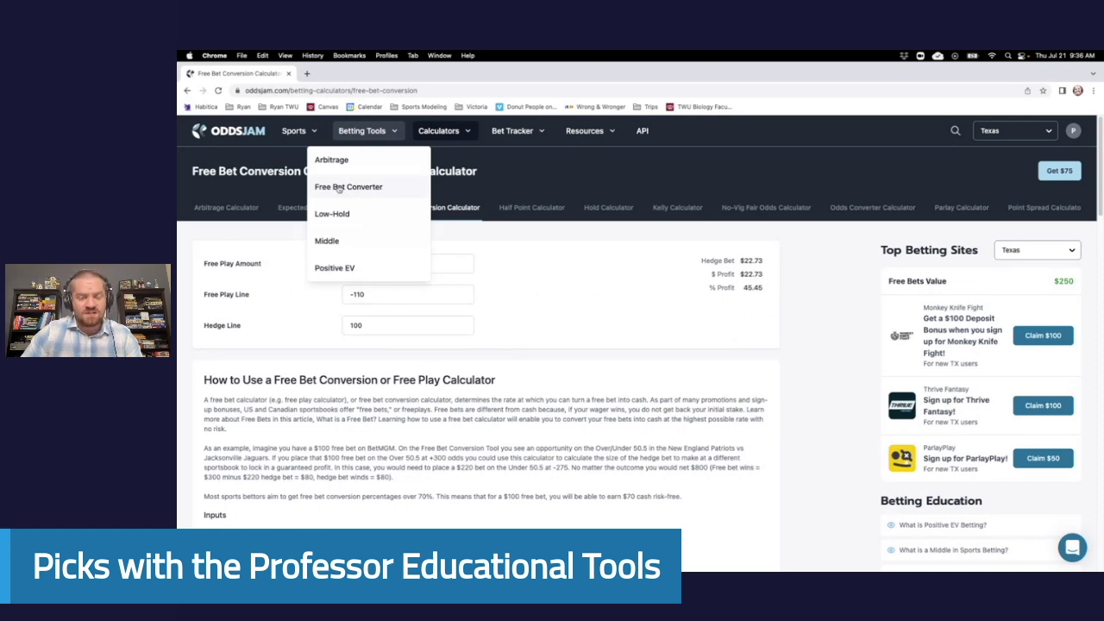
Choose Free Bet Converter from Betting Tools and scroll to the ranked games table.
{"action": "left_click", "coordinate": [348, 186]}
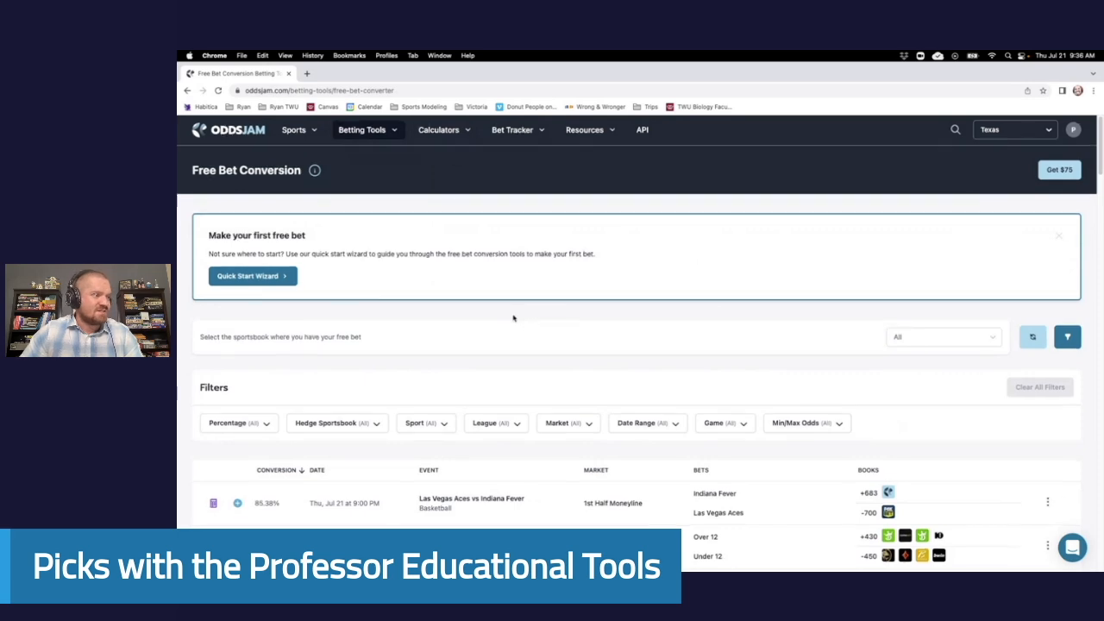
{"action": "scroll", "scroll_direction": "down", "scroll_amount": 3}
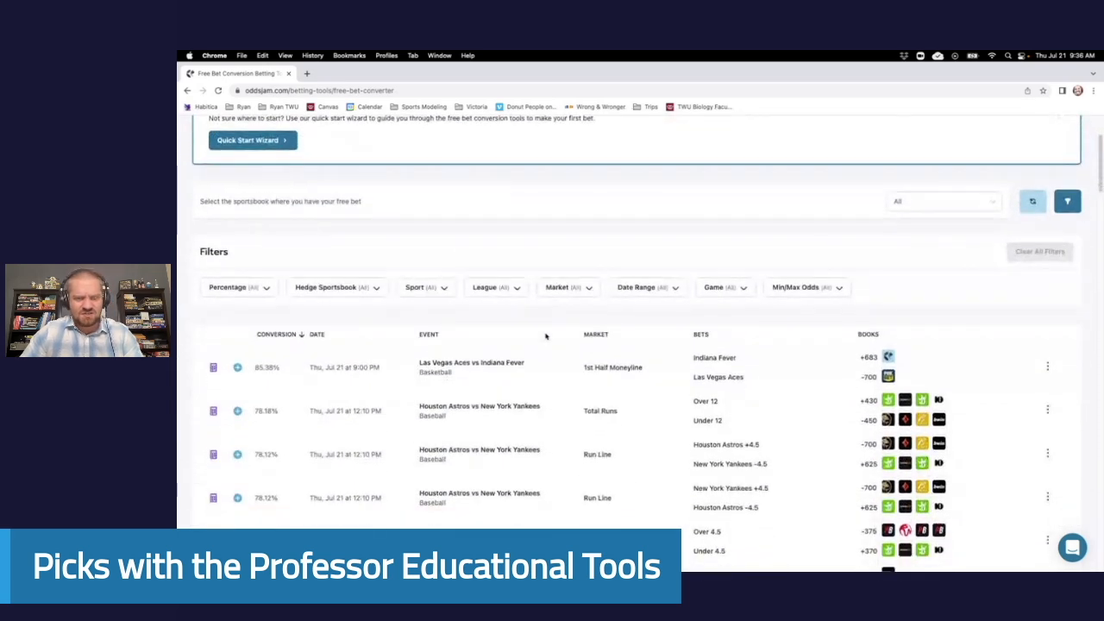
{"action": "scroll", "scroll_direction": "down", "scroll_amount": 3}
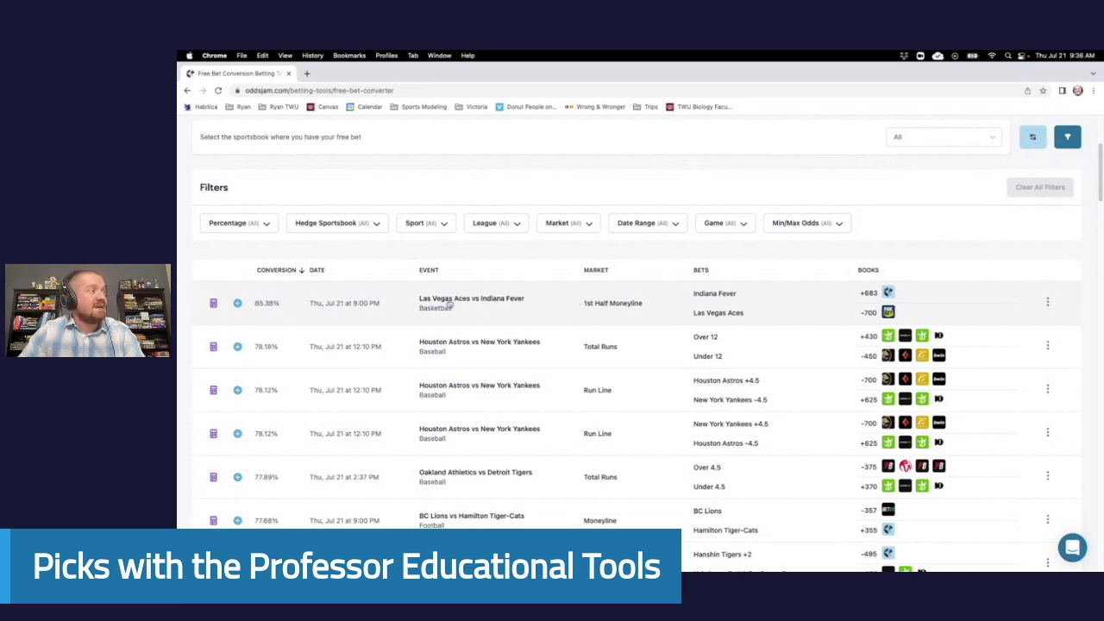
{"action": "mouse_move", "coordinate": [820, 312]}
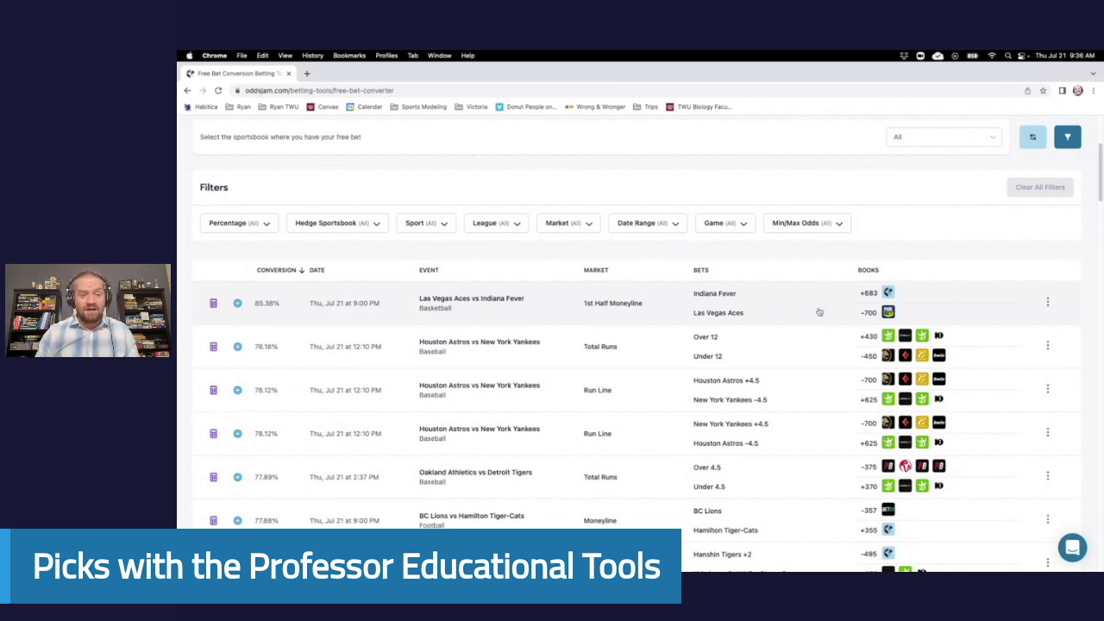
{"action": "mouse_move", "coordinate": [862, 318]}
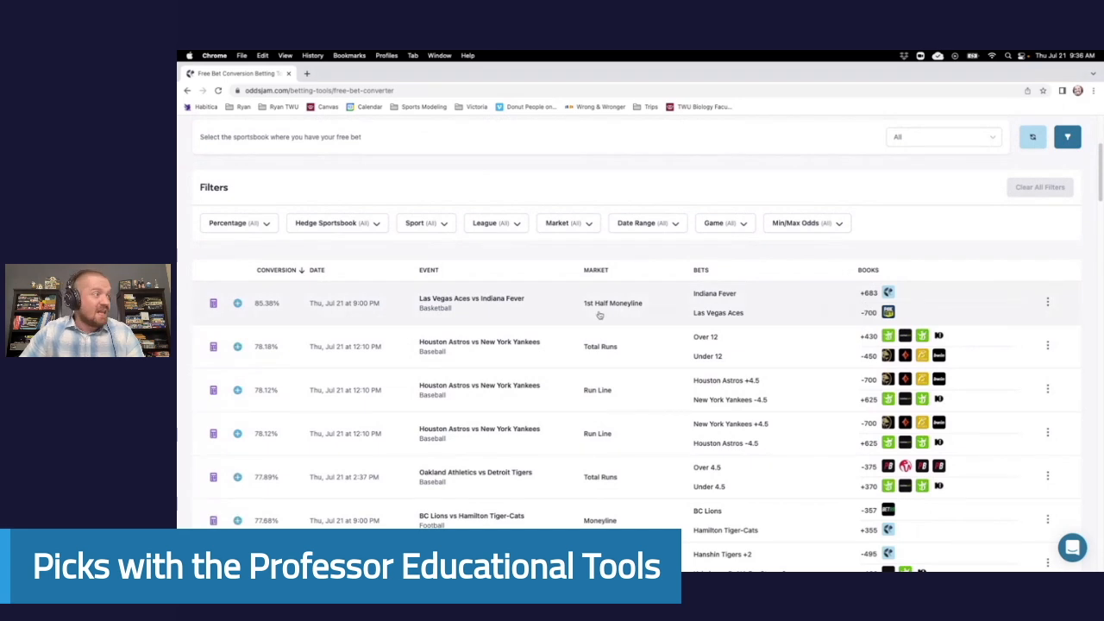
{"action": "mouse_move", "coordinate": [270, 307]}
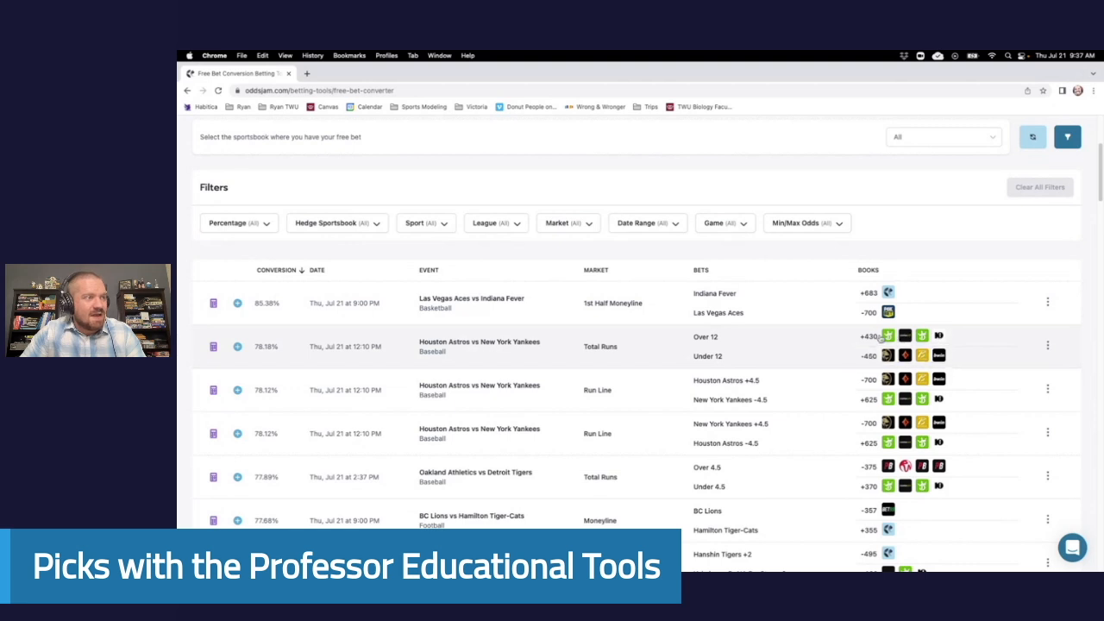
{"action": "mouse_move", "coordinate": [566, 344]}
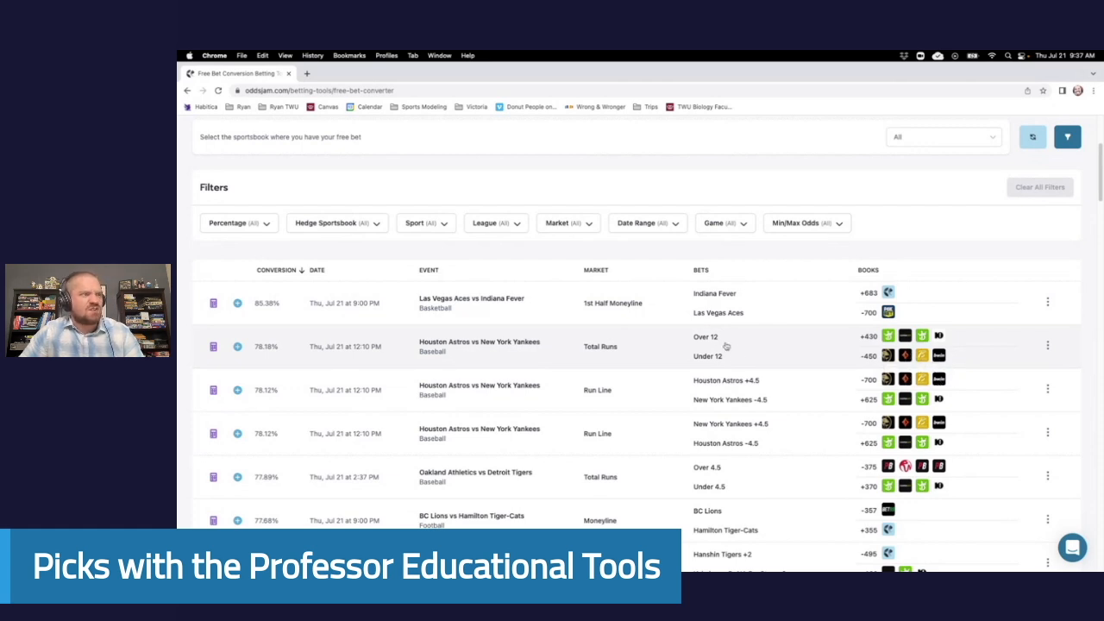
{"action": "mouse_move", "coordinate": [714, 349]}
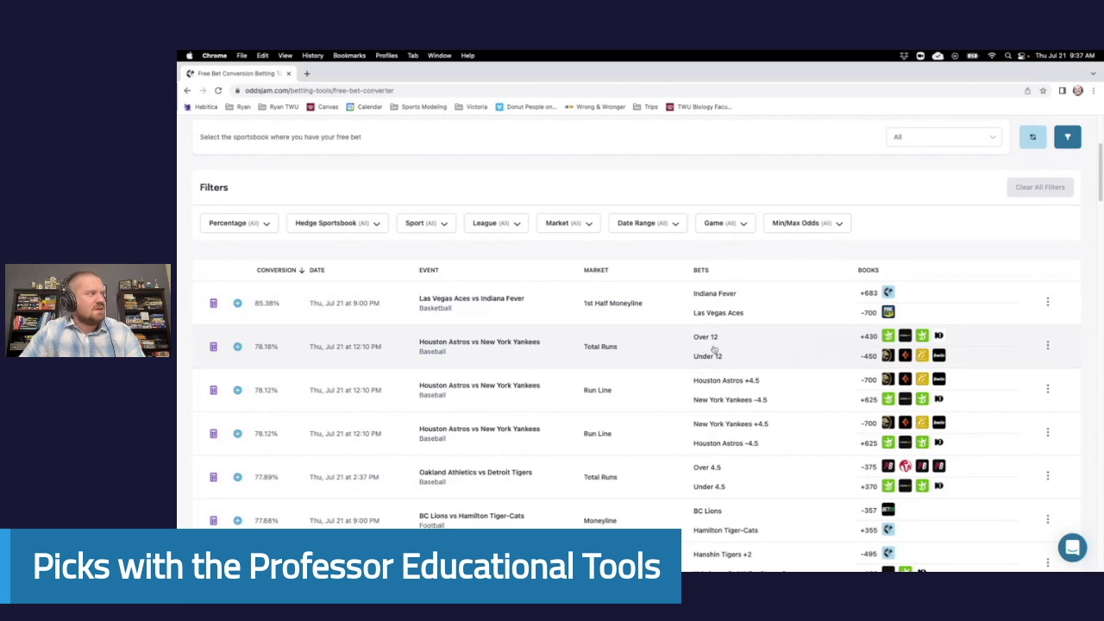
{"action": "mouse_move", "coordinate": [508, 352]}
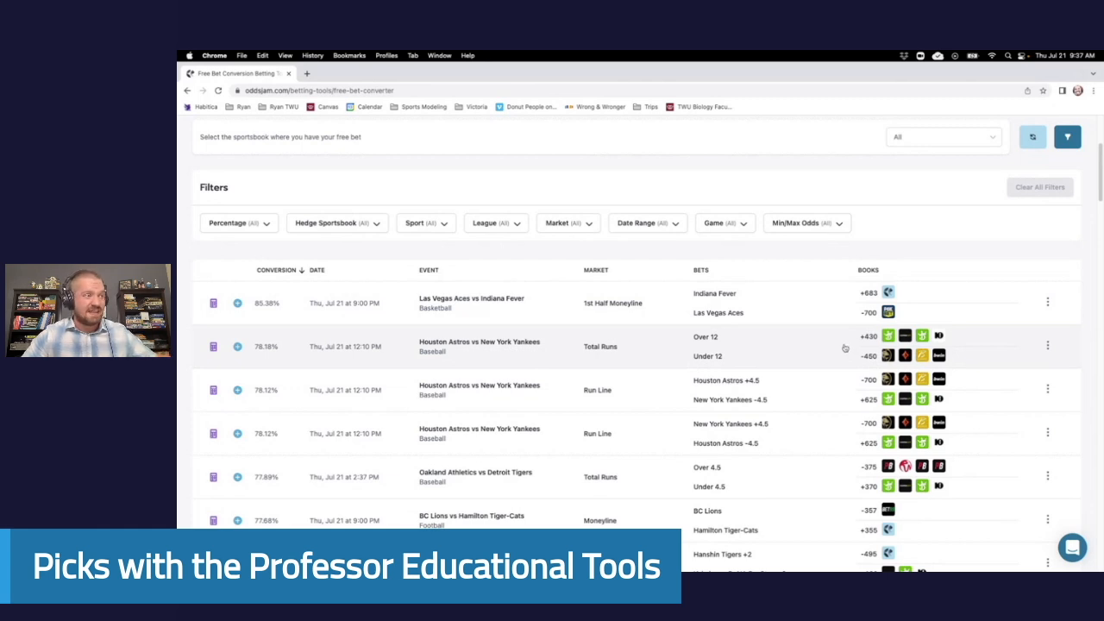
{"action": "mouse_move", "coordinate": [430, 370]}
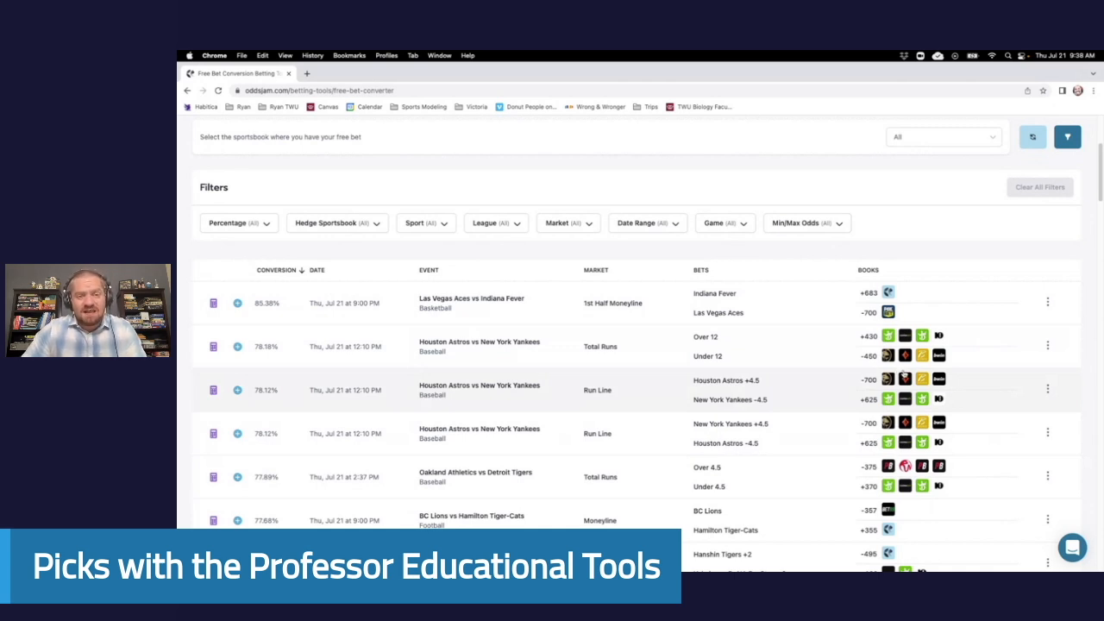
{"action": "mouse_move", "coordinate": [780, 383]}
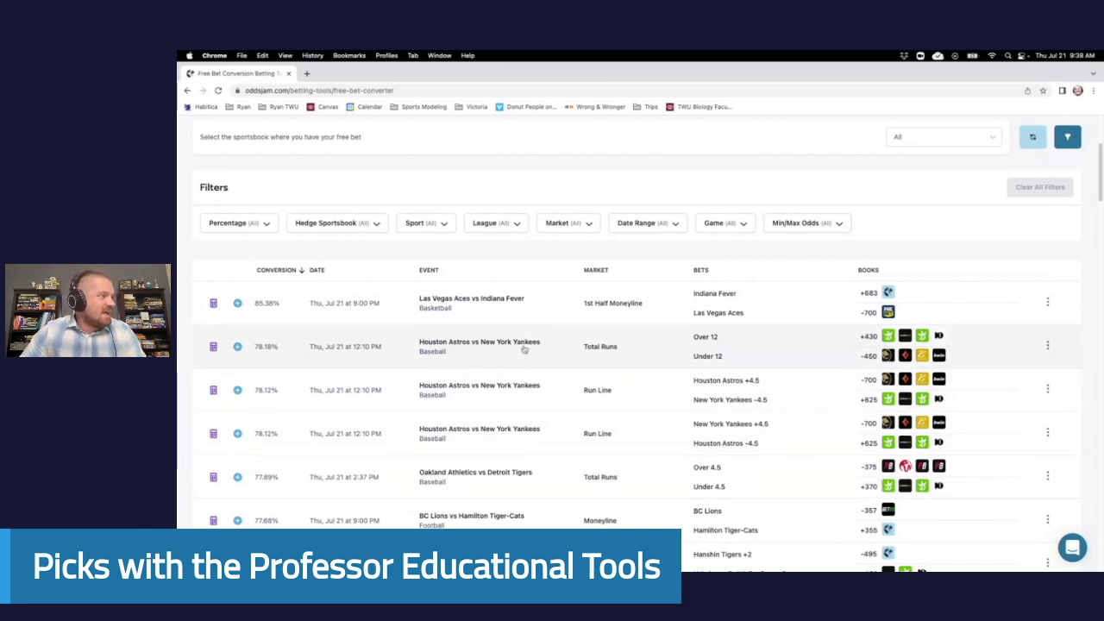
{"action": "mouse_move", "coordinate": [466, 348]}
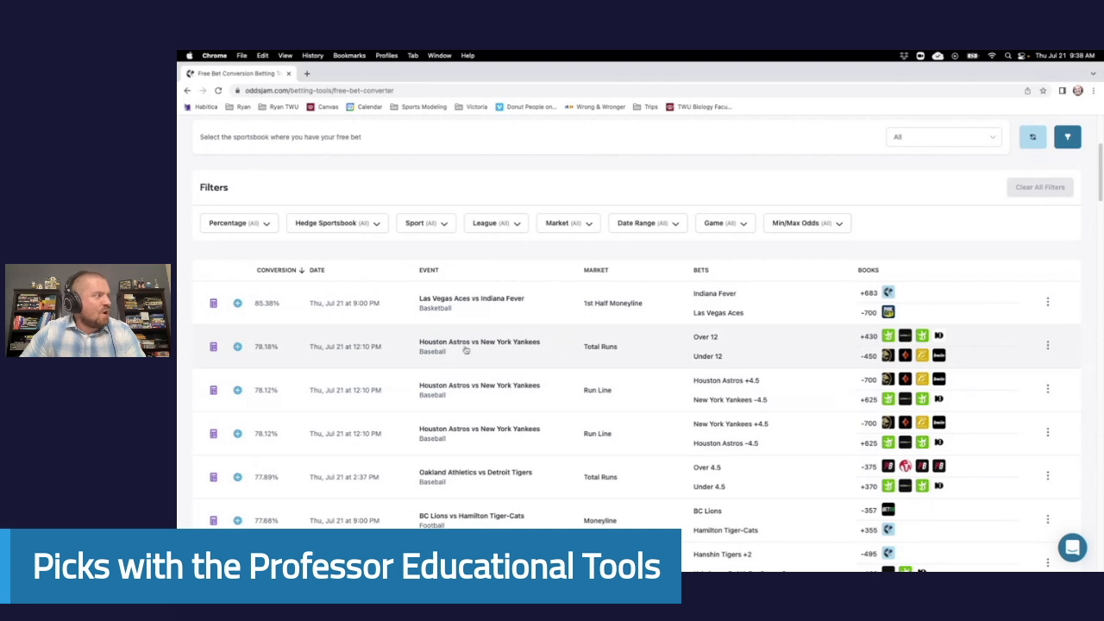
Try a $50 free play on the Astros vs Yankees total-runs bet, then dismiss its popup.
{"action": "left_click", "coordinate": [238, 345]}
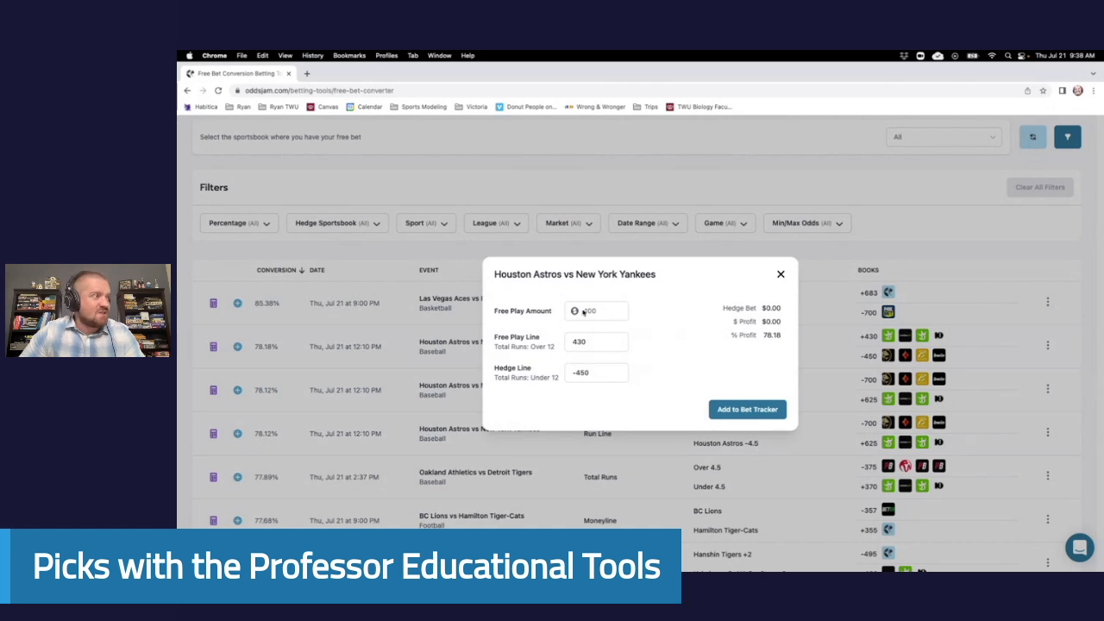
{"action": "type", "text": "50"}
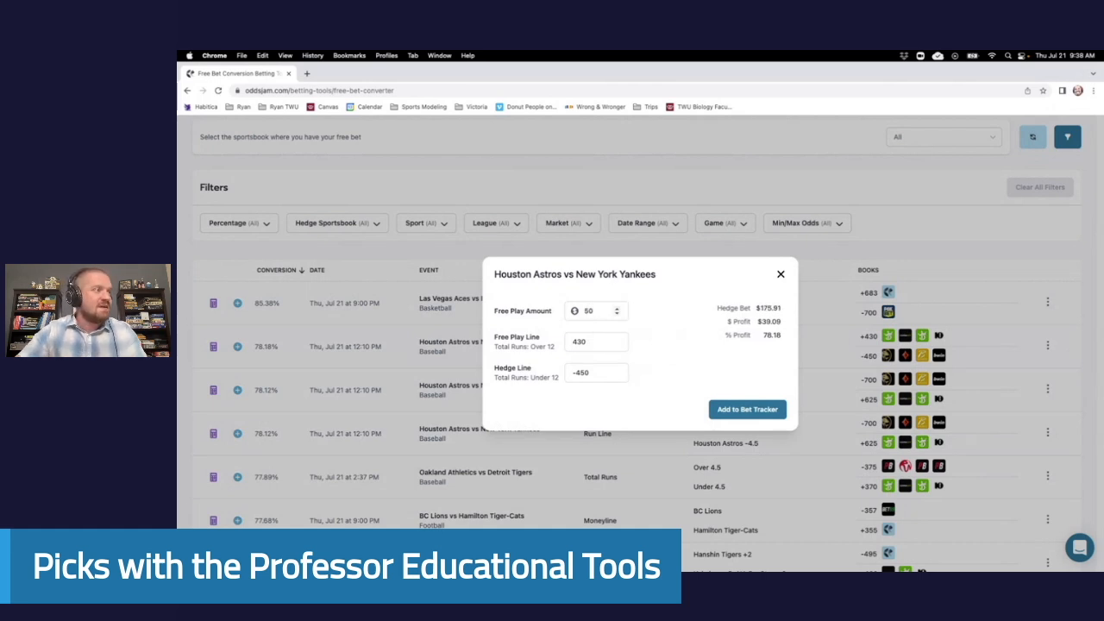
{"action": "left_click", "coordinate": [595, 311]}
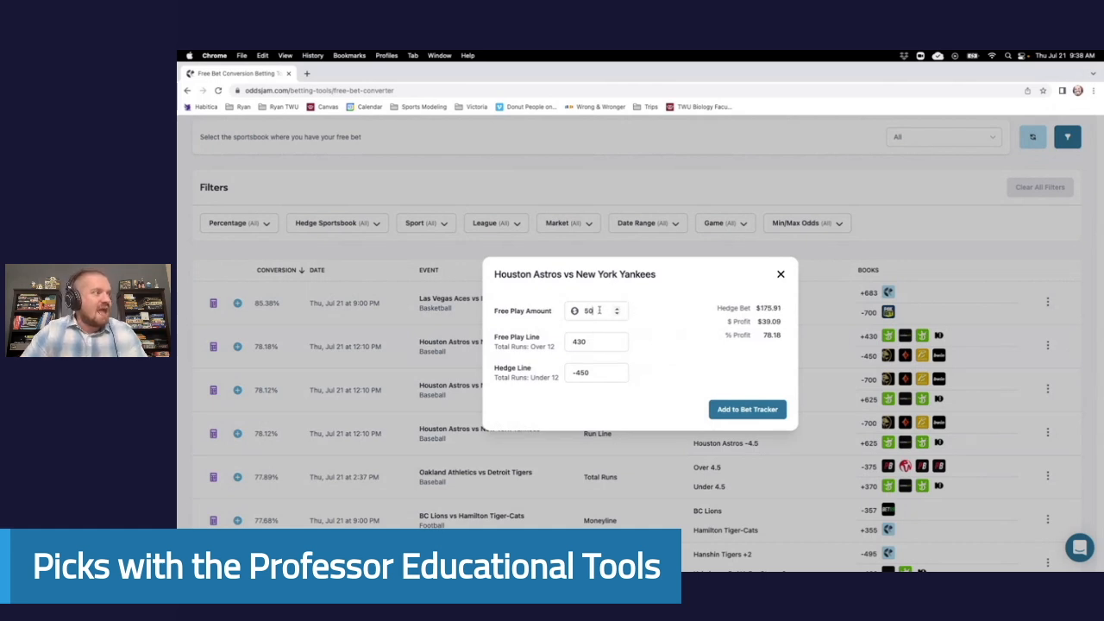
{"action": "type", "text": "0"}
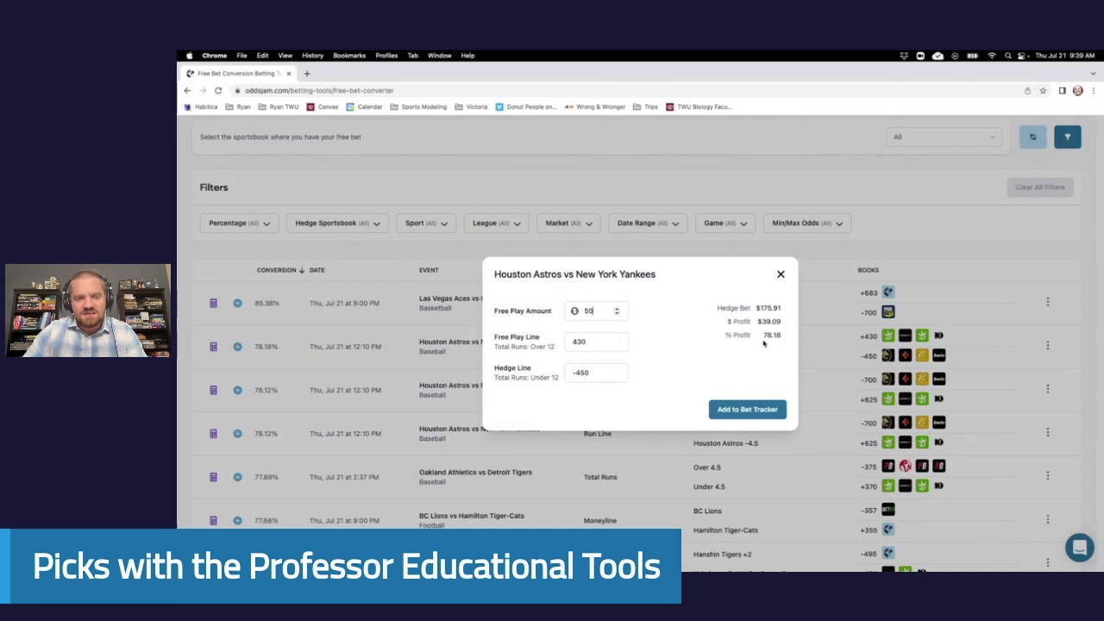
{"action": "mouse_move", "coordinate": [766, 352]}
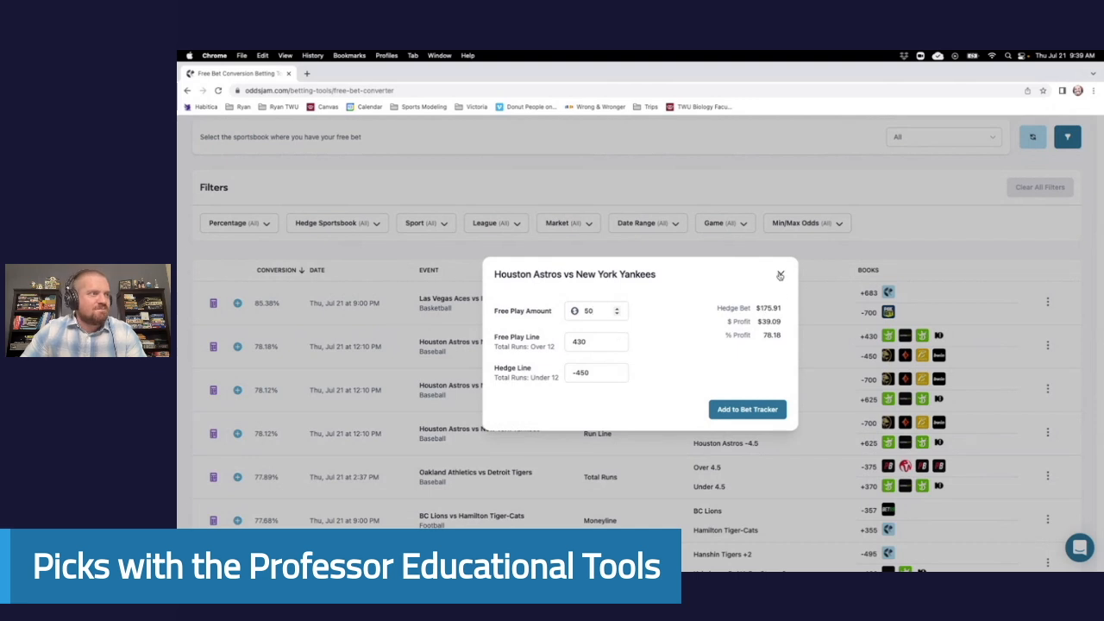
{"action": "left_click", "coordinate": [779, 274]}
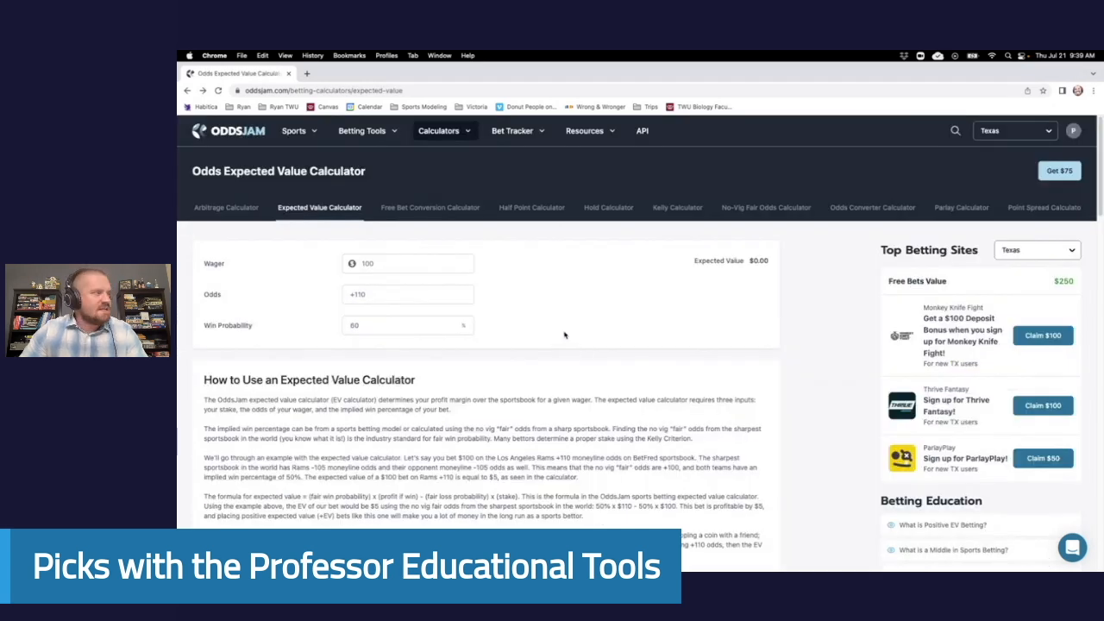
Choose Positive EV from the Betting Tools menu to list pre-match +EV bets.
{"action": "left_click", "coordinate": [363, 131]}
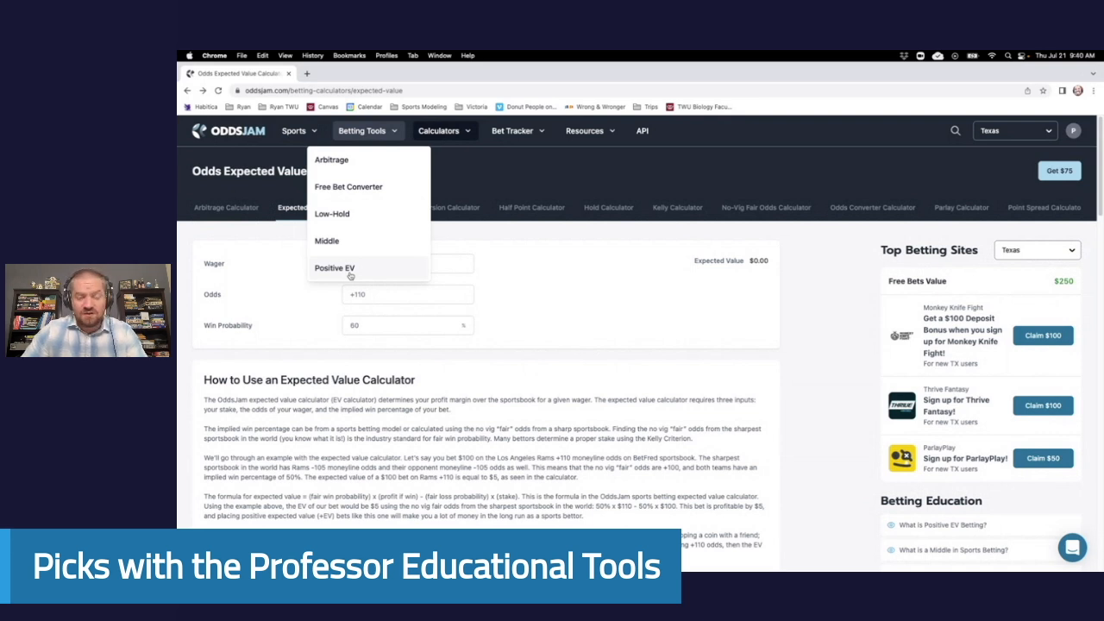
{"action": "left_click", "coordinate": [335, 269]}
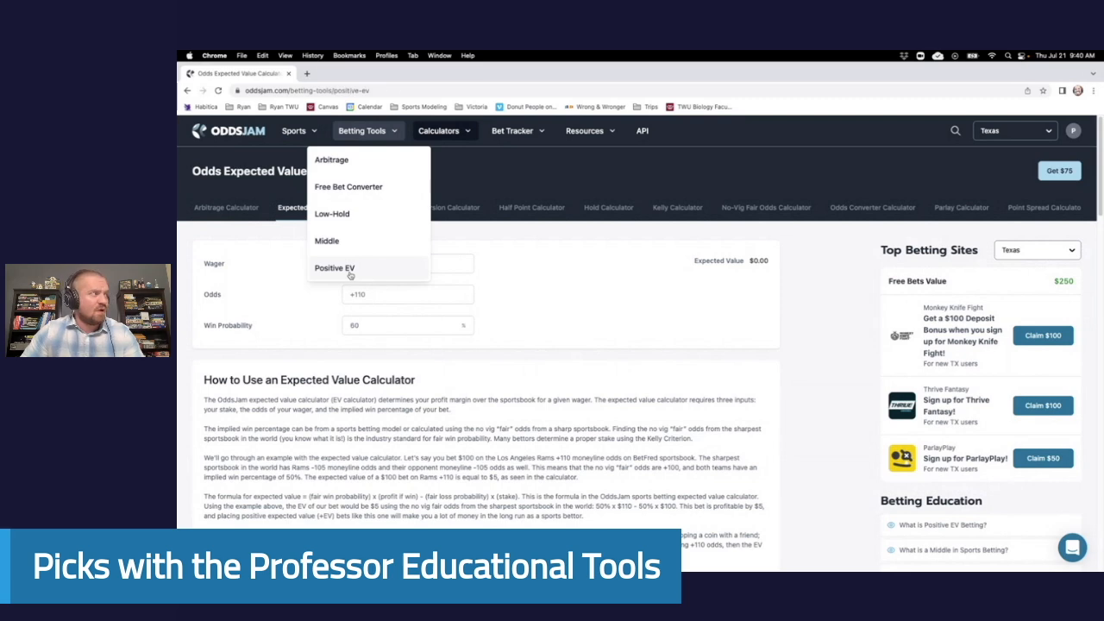
{"action": "left_click", "coordinate": [334, 267]}
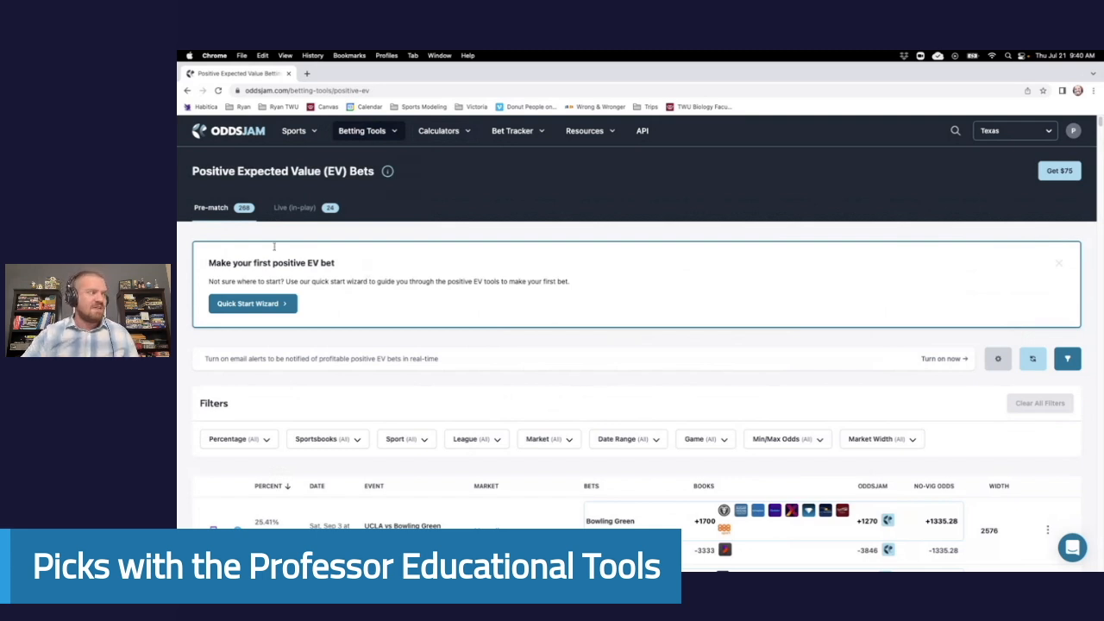
{"action": "left_click", "coordinate": [362, 131]}
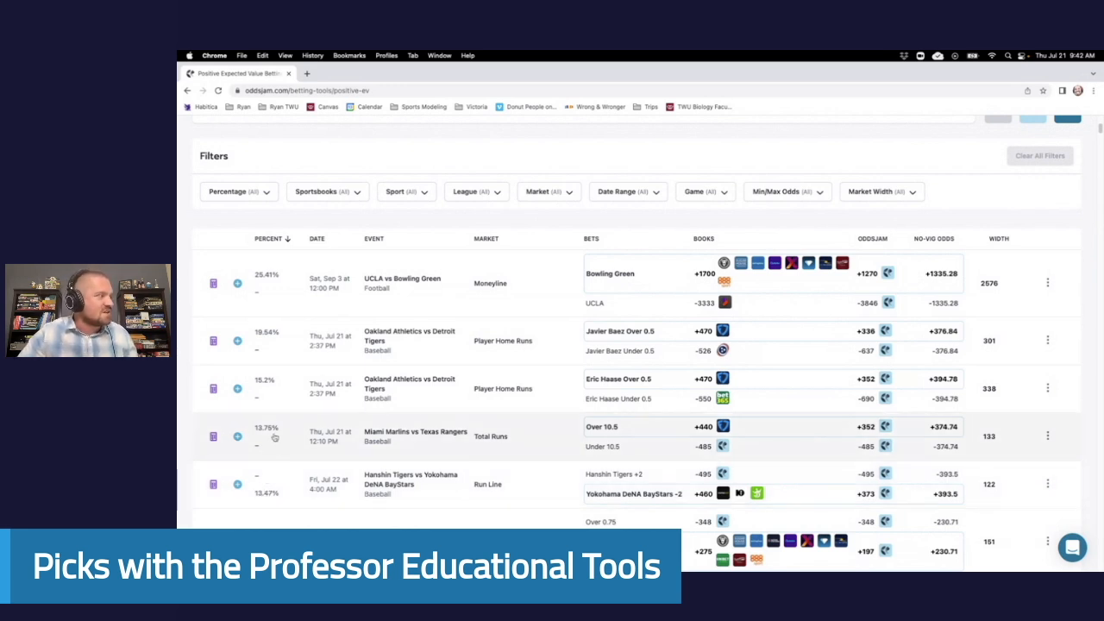
{"action": "mouse_move", "coordinate": [414, 446]}
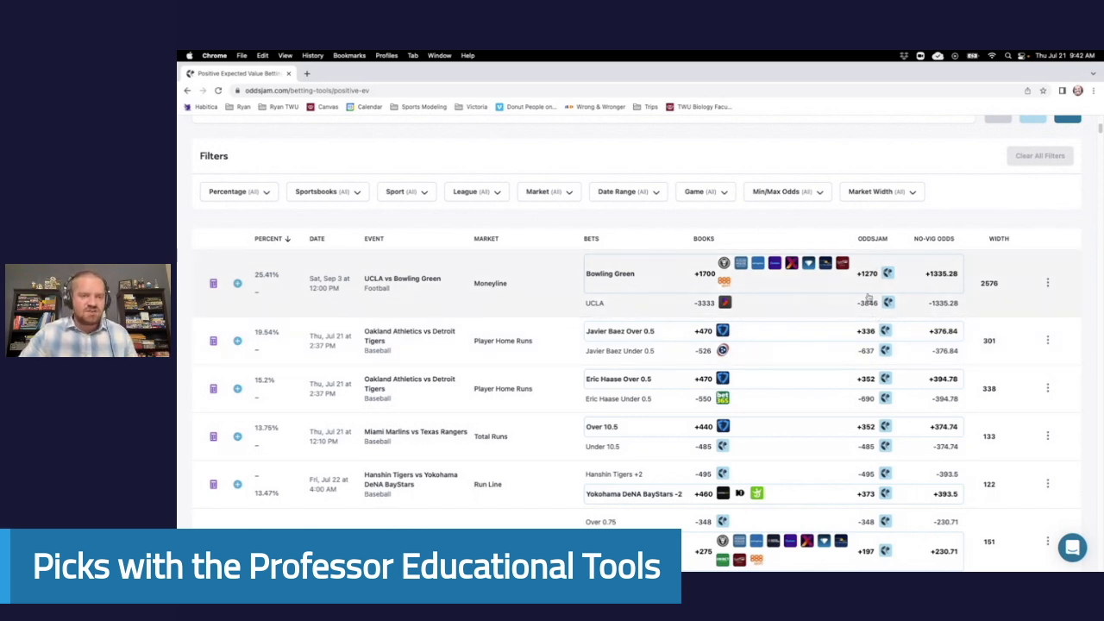
{"action": "mouse_move", "coordinate": [870, 300]}
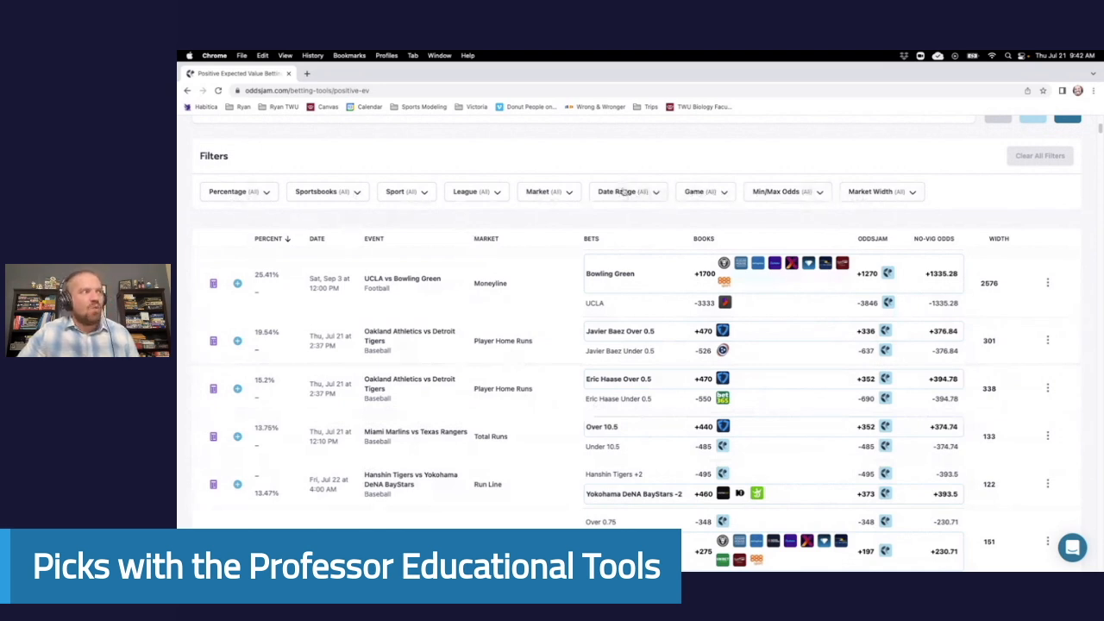
Filter the League list down to MLB only after deselecting every league.
{"action": "left_click", "coordinate": [406, 192]}
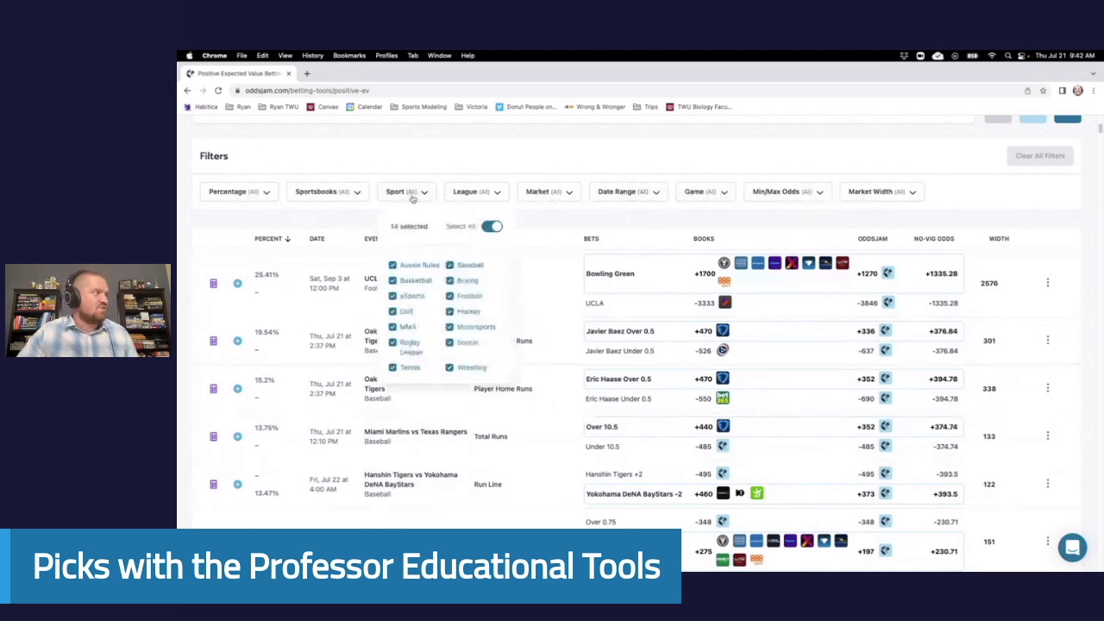
{"action": "left_click", "coordinate": [469, 192]}
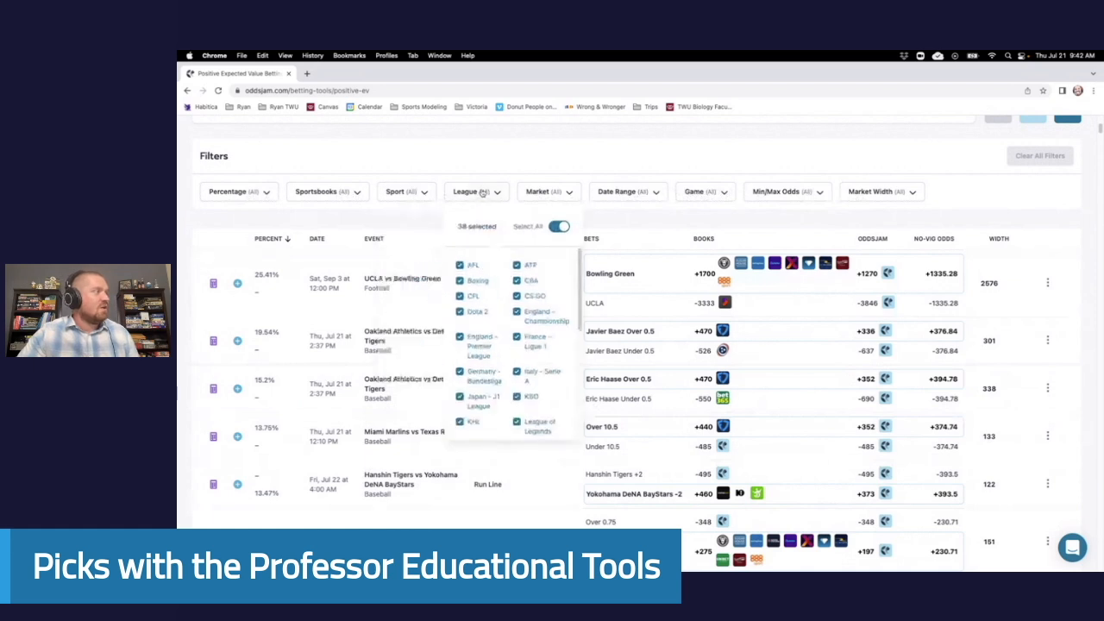
{"action": "left_click", "coordinate": [559, 226]}
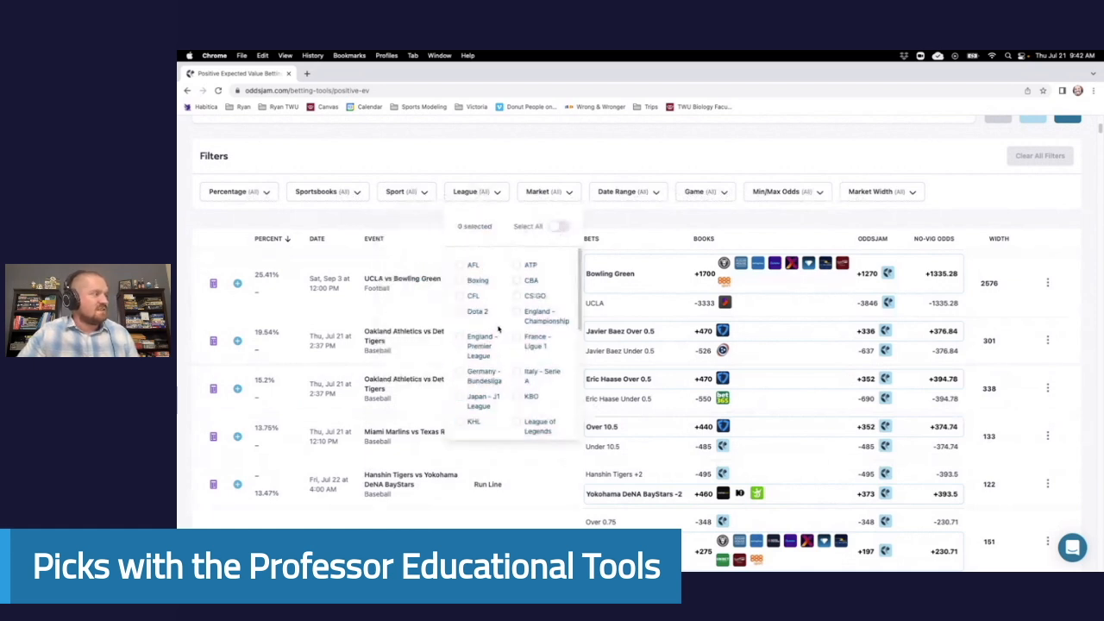
{"action": "scroll", "scroll_direction": "down", "scroll_amount": 3}
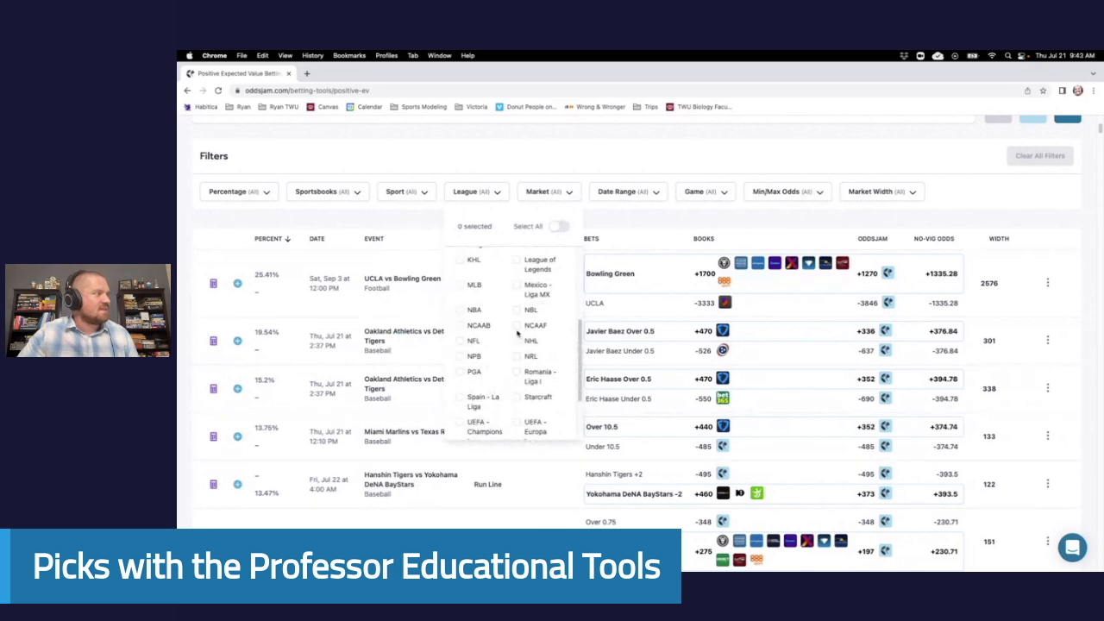
{"action": "left_click", "coordinate": [459, 285]}
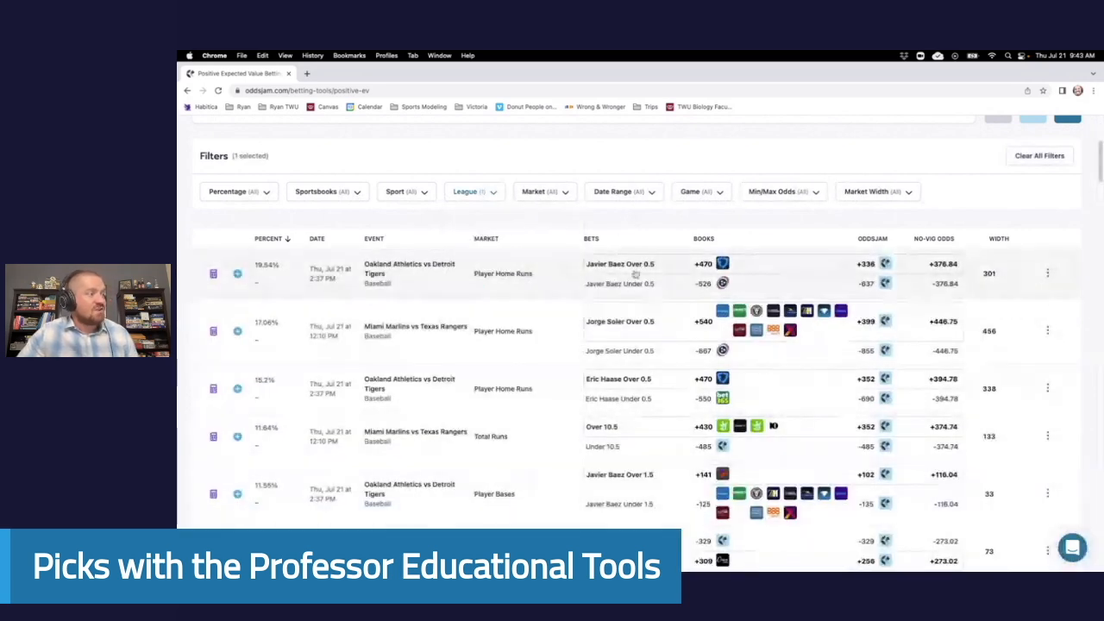
Filter the Market list to Main Market bets only.
{"action": "left_click", "coordinate": [545, 192]}
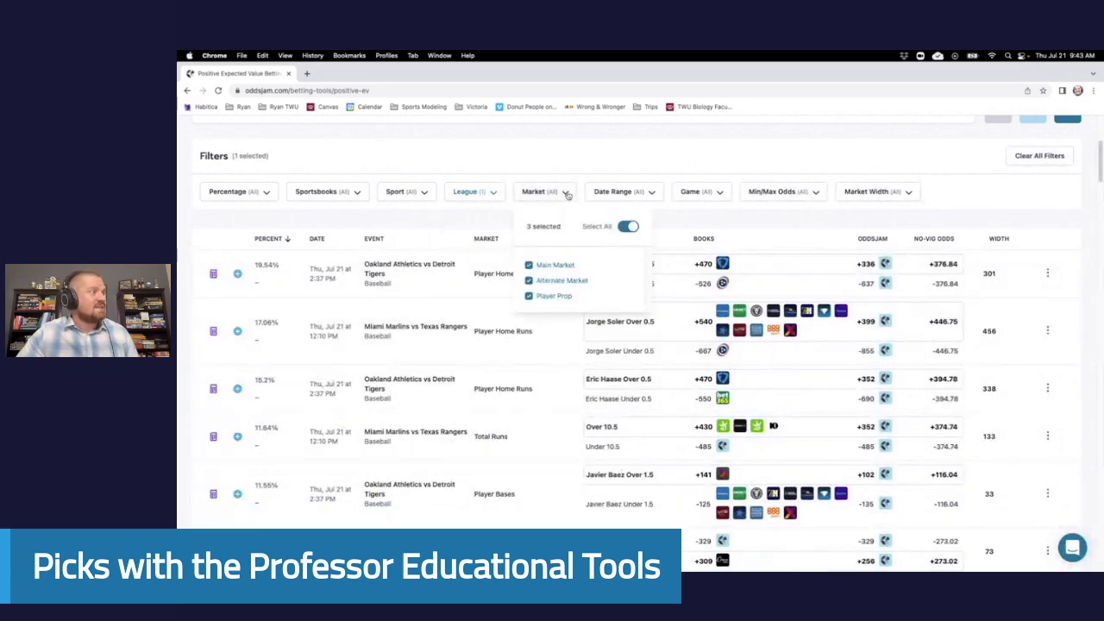
{"action": "left_click", "coordinate": [528, 265]}
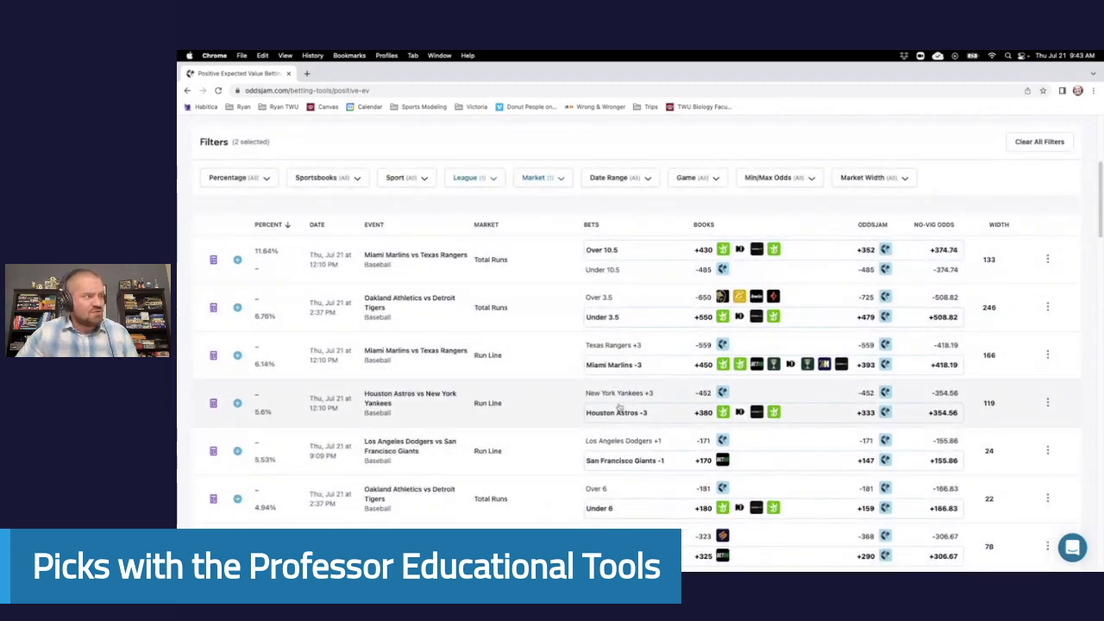
{"action": "scroll", "scroll_direction": "down", "scroll_amount": 3}
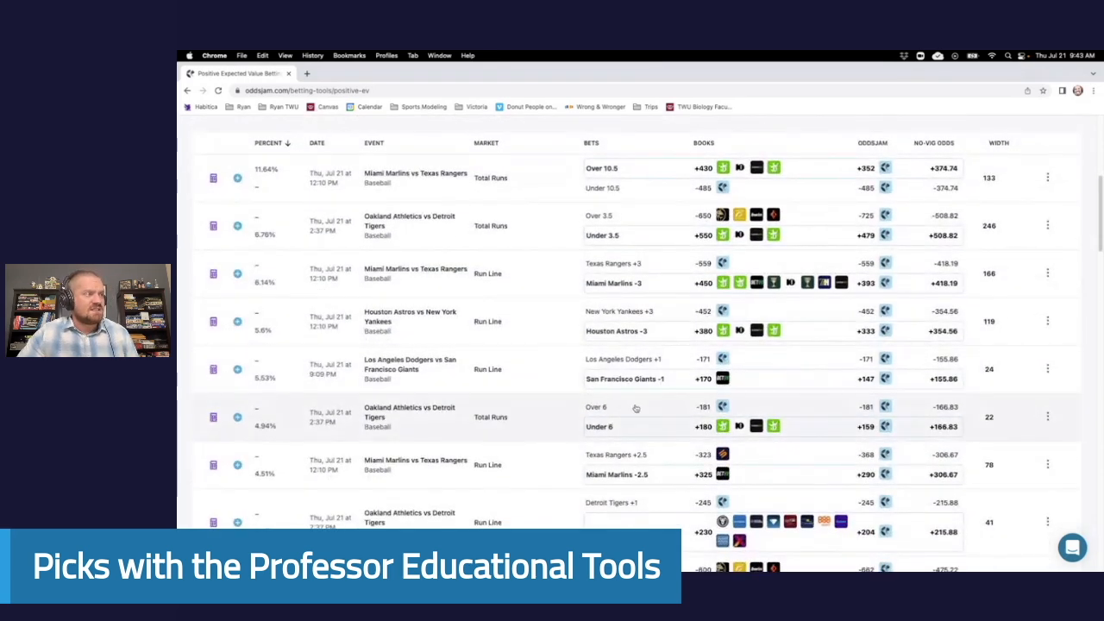
{"action": "scroll", "scroll_direction": "down", "scroll_amount": 3}
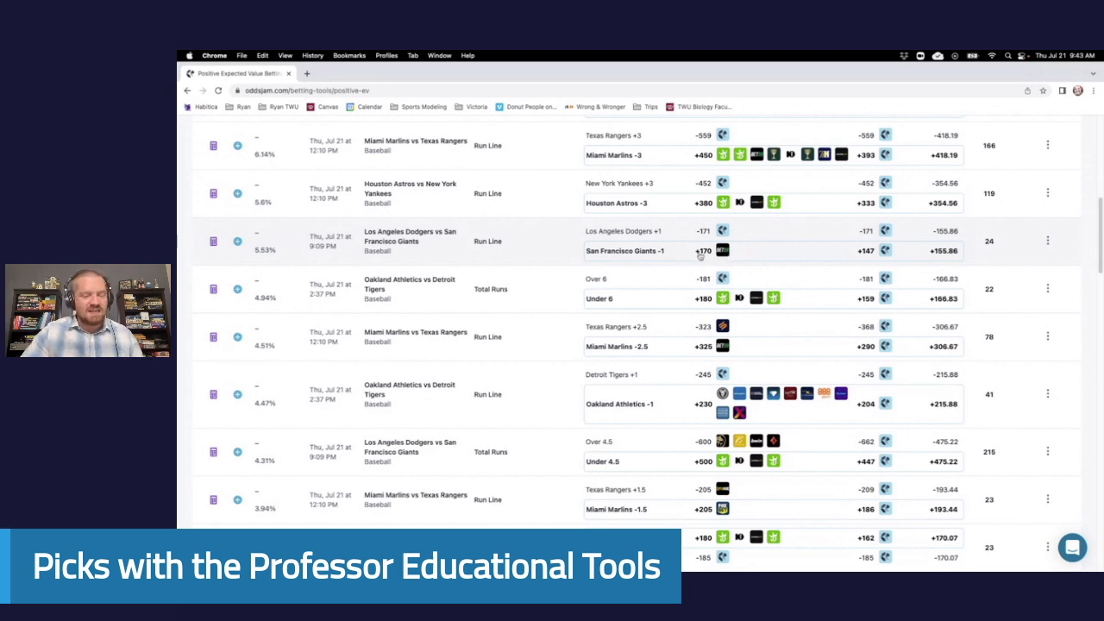
{"action": "mouse_move", "coordinate": [638, 262]}
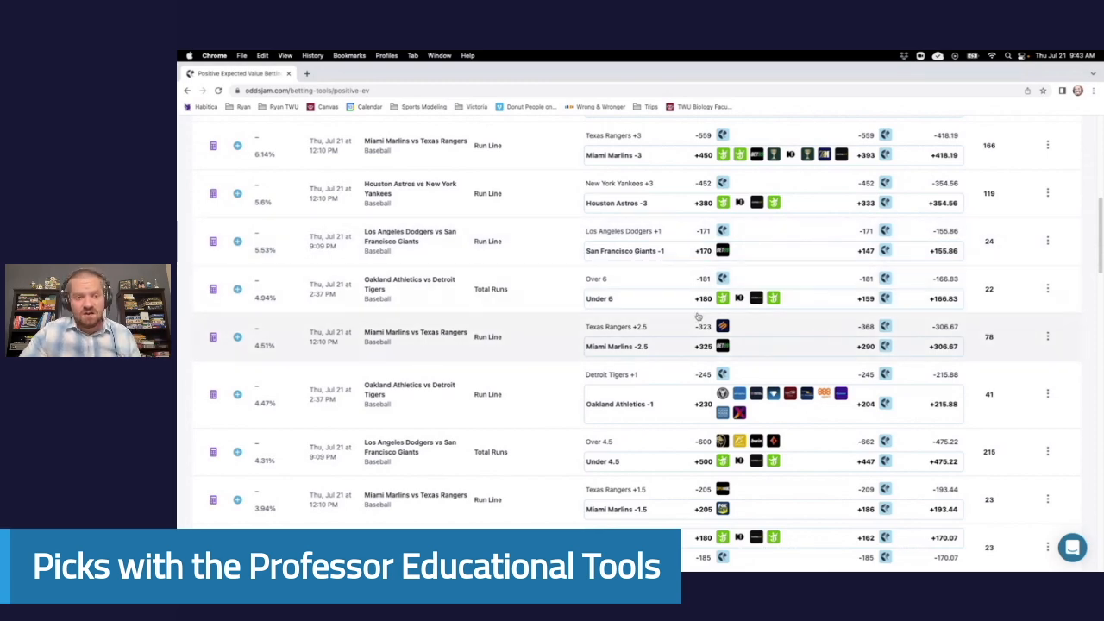
{"action": "mouse_move", "coordinate": [573, 322]}
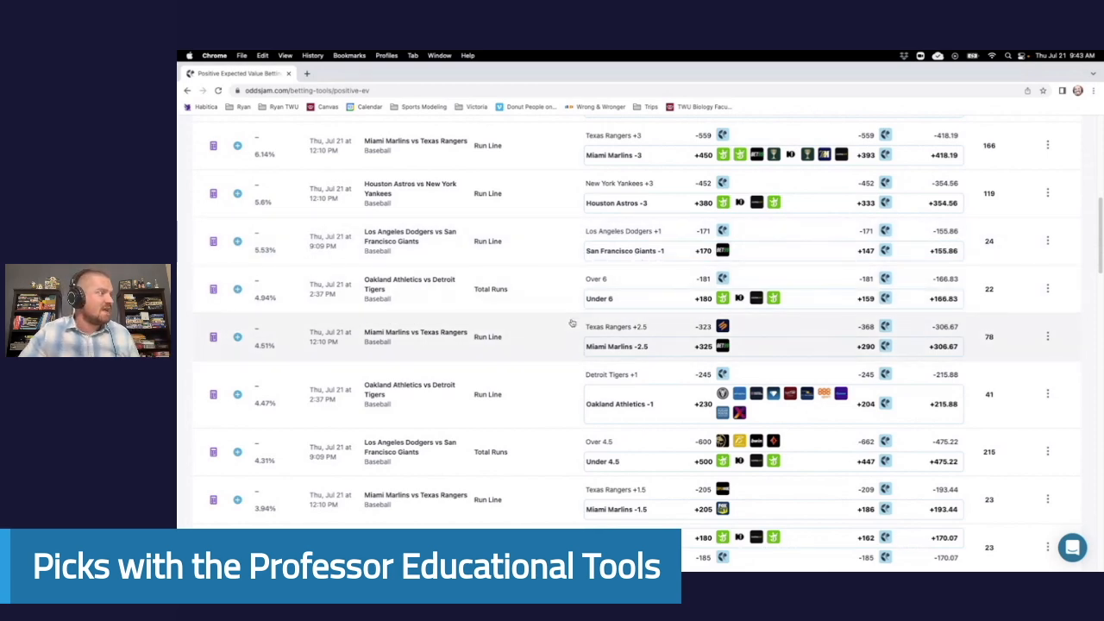
{"action": "scroll", "scroll_direction": "down", "scroll_amount": 3}
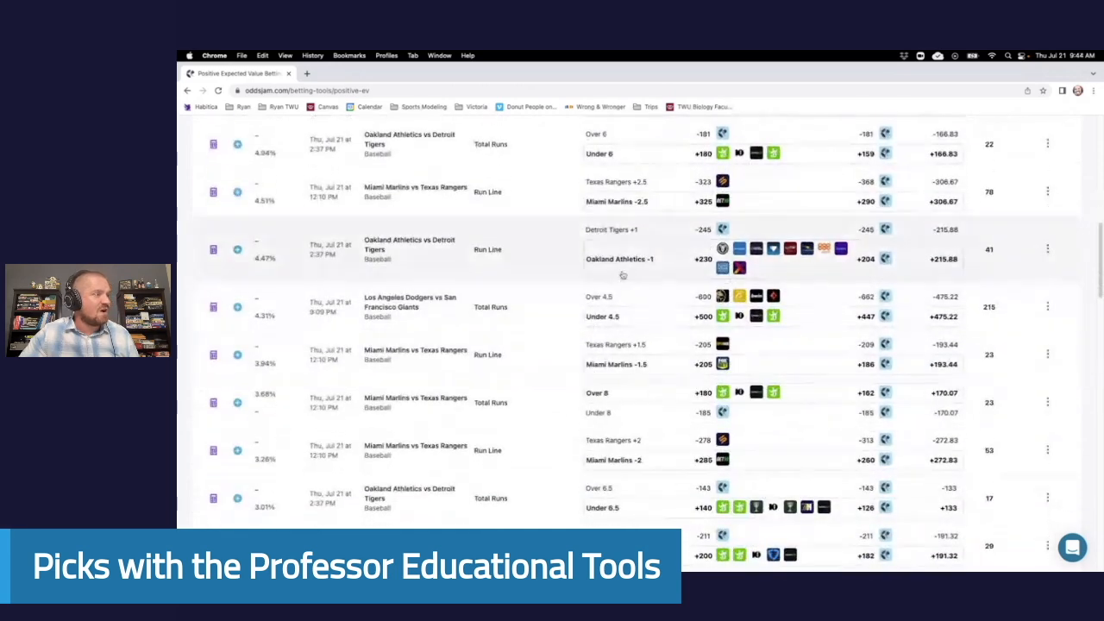
{"action": "scroll", "scroll_direction": "down", "scroll_amount": 3}
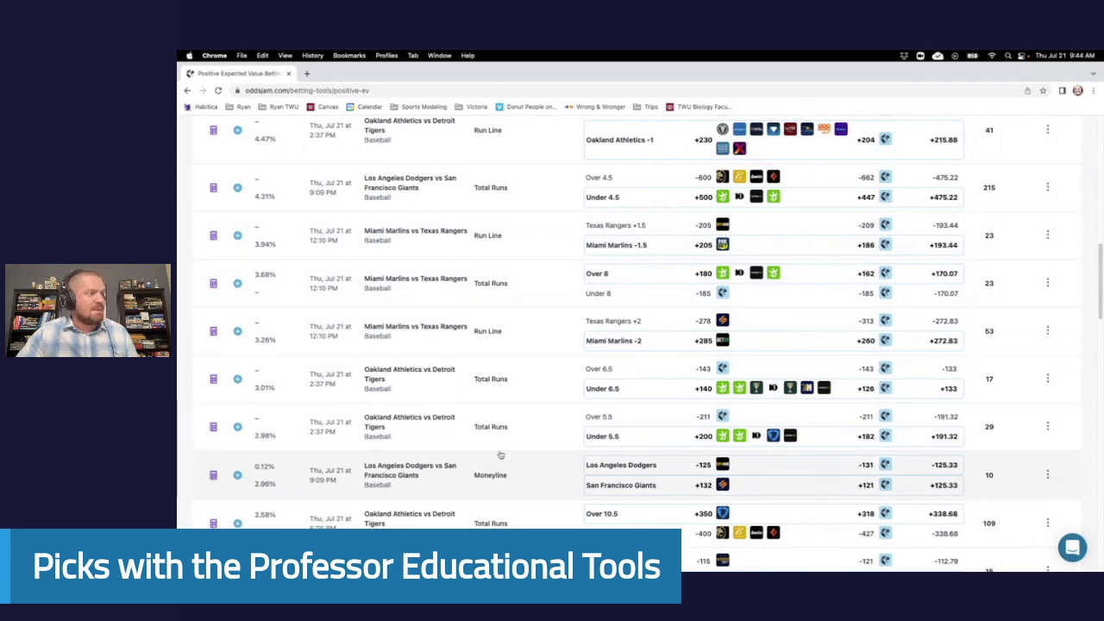
{"action": "scroll", "scroll_direction": "down", "scroll_amount": 3}
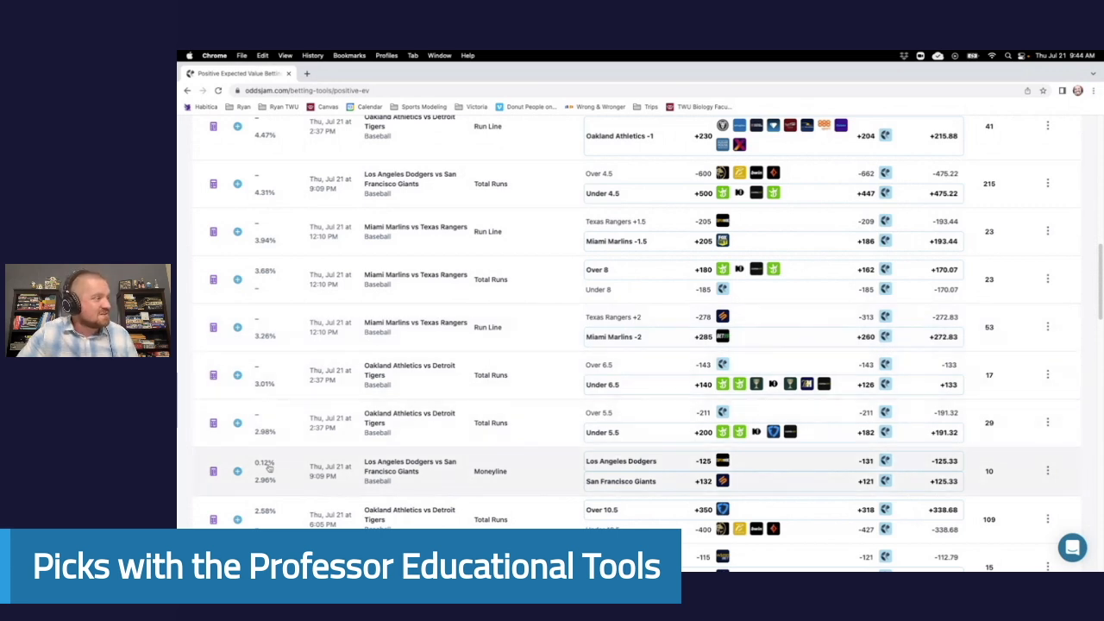
{"action": "mouse_move", "coordinate": [749, 476]}
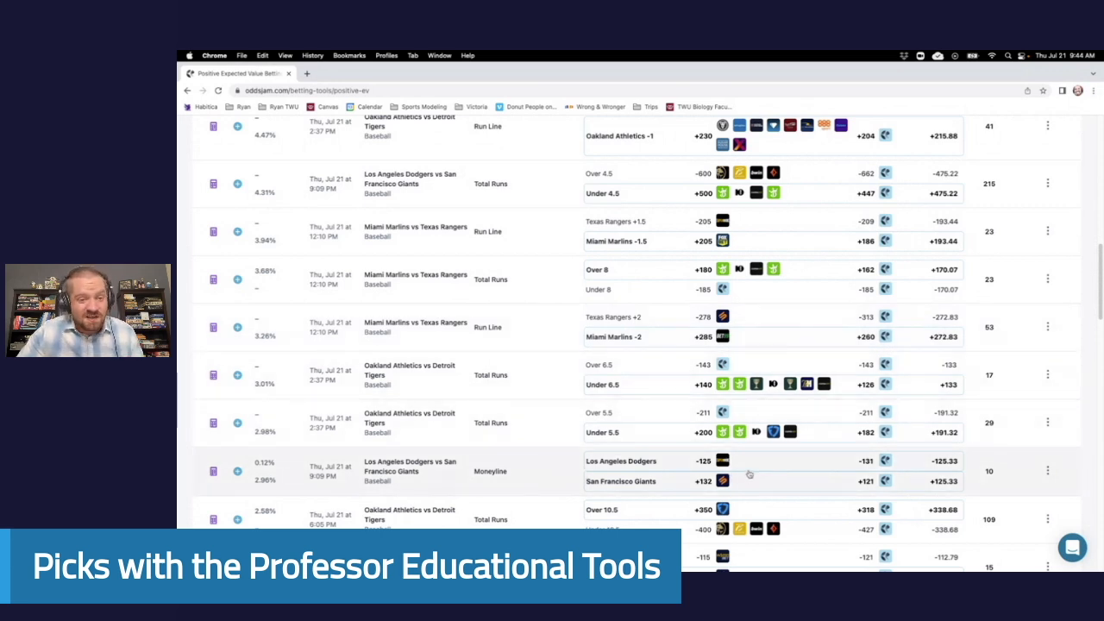
{"action": "mouse_move", "coordinate": [723, 481]}
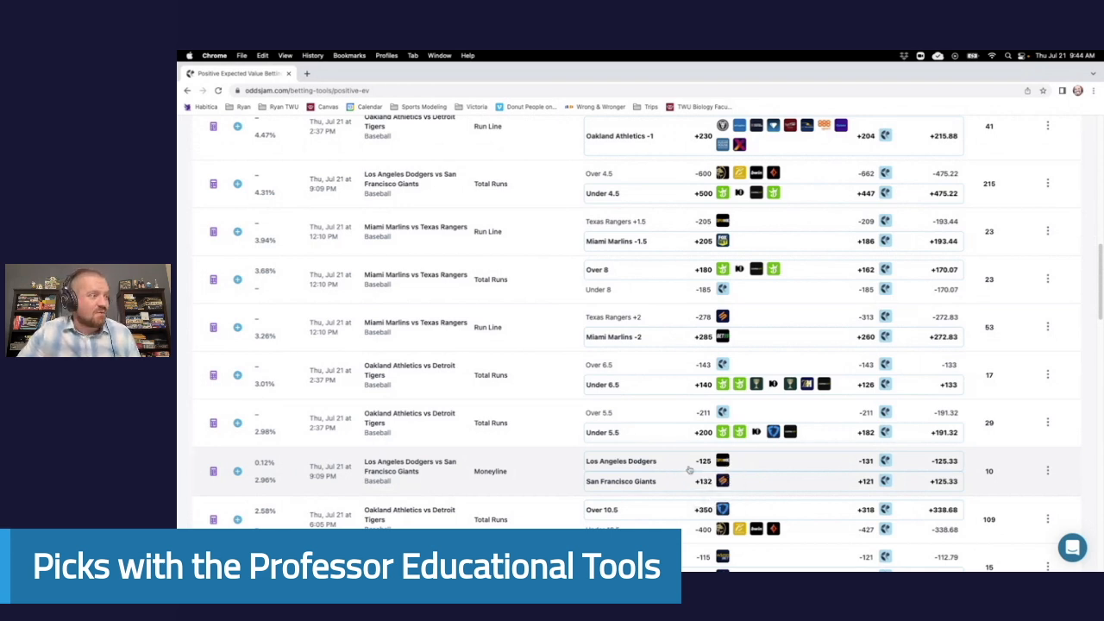
{"action": "mouse_move", "coordinate": [694, 482]}
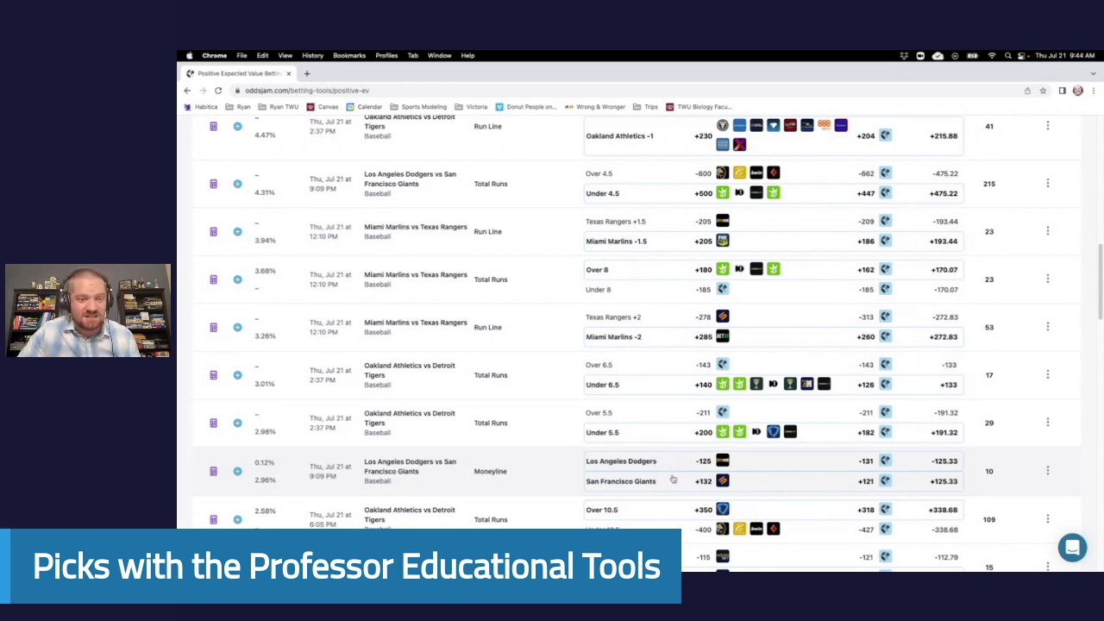
{"action": "mouse_move", "coordinate": [704, 483]}
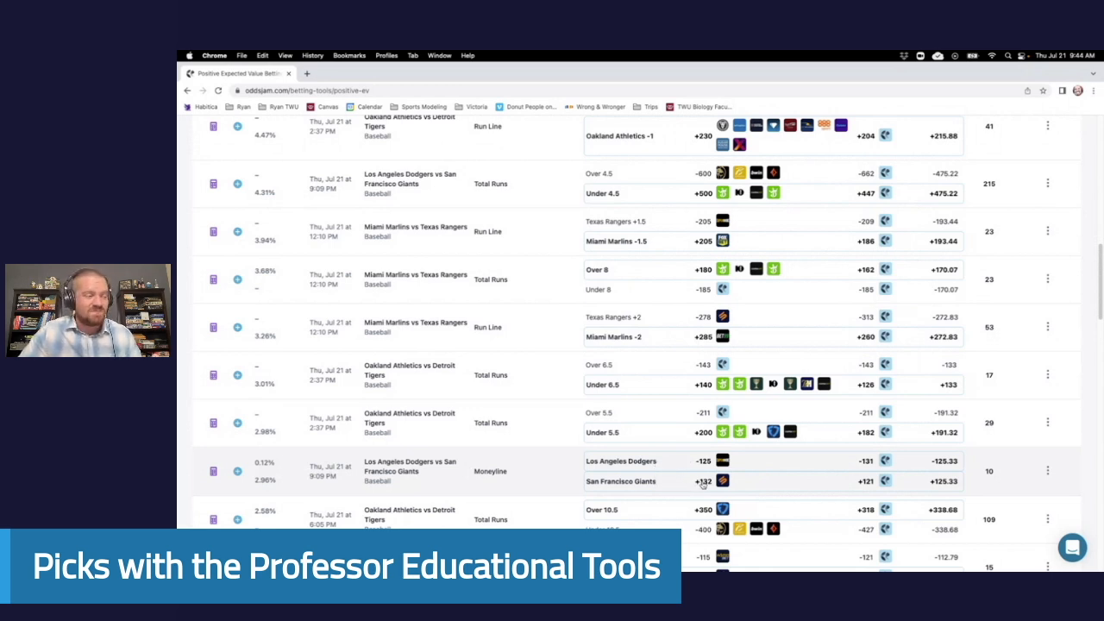
{"action": "mouse_move", "coordinate": [697, 469]}
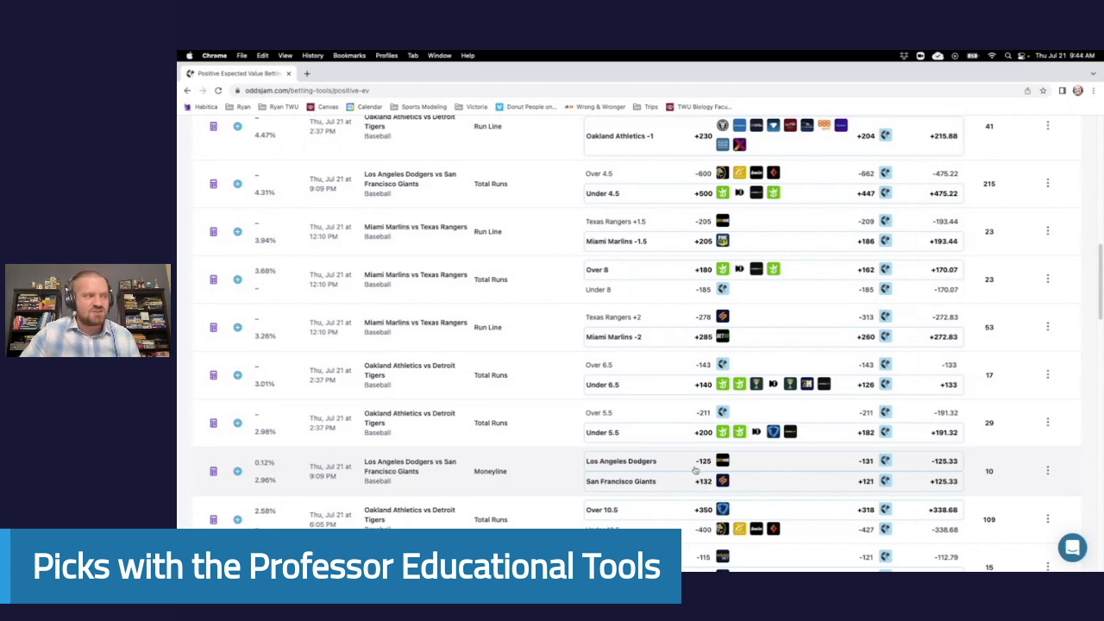